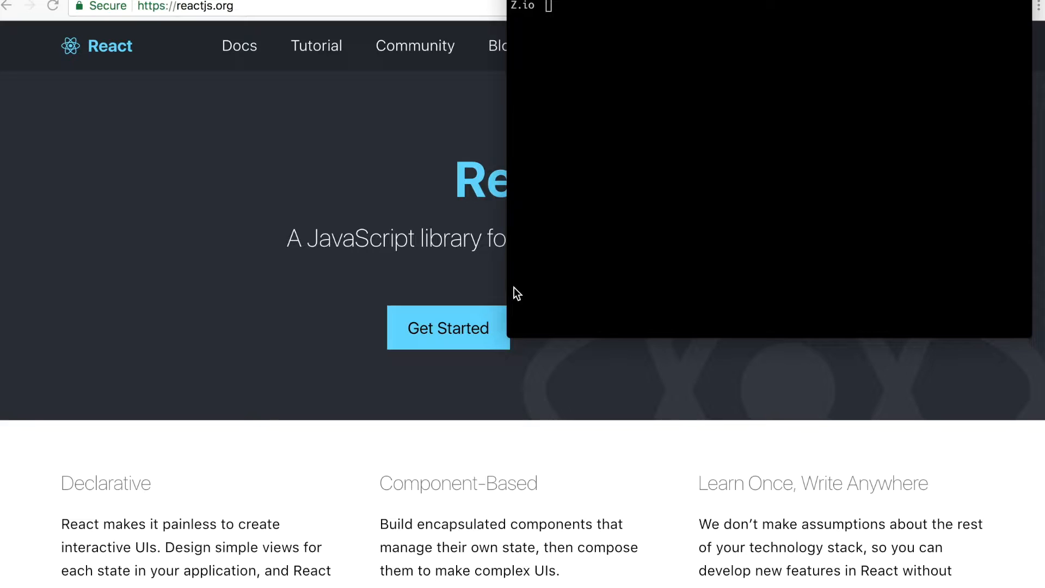
mouse_move(629, 67)
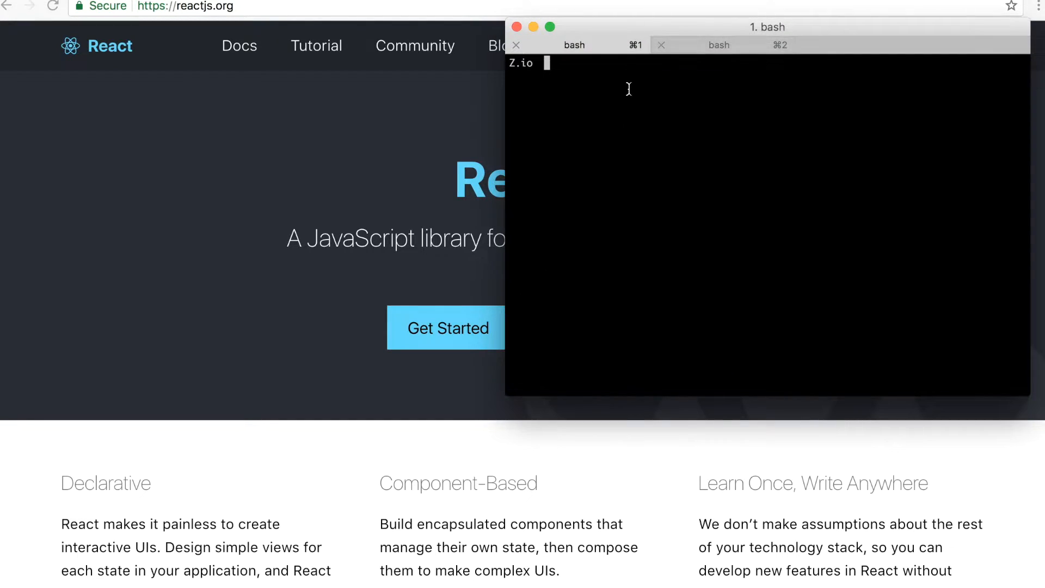
mouse_move(614, 108)
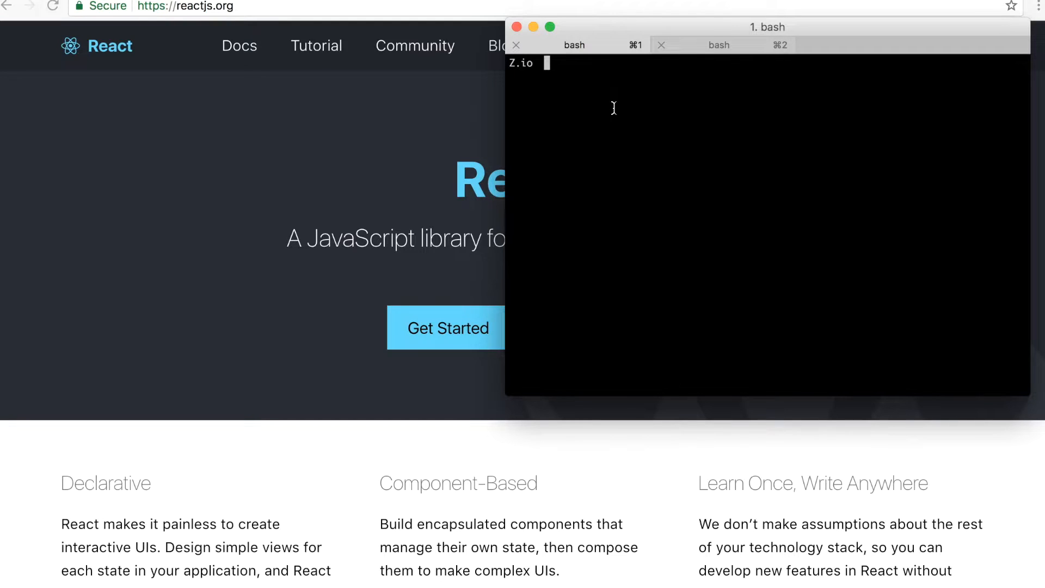
Generate a new Rails app with rails new react-app --webpack=react and let it install.
text(ro)
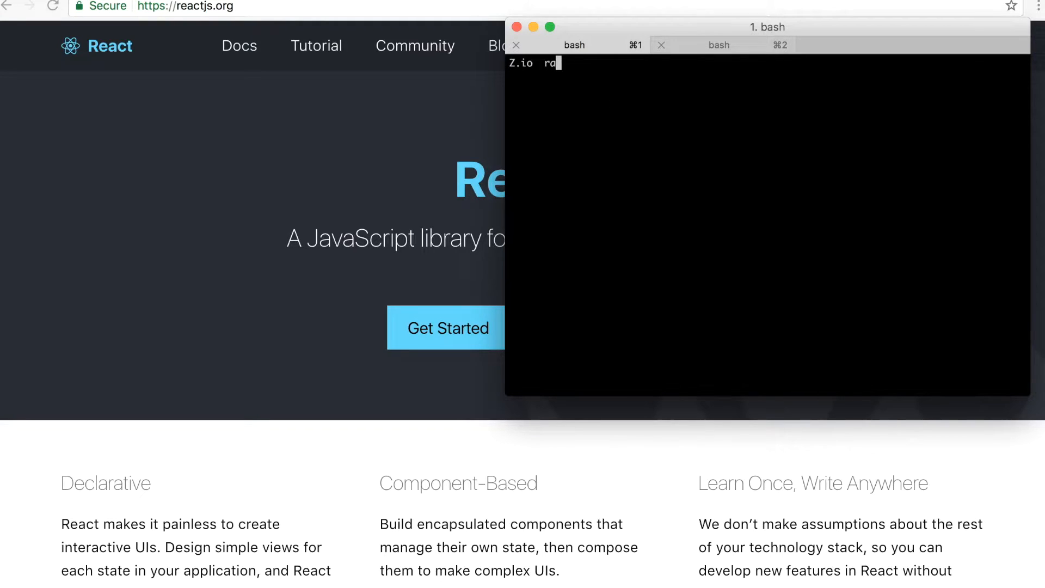
text(ils new r)
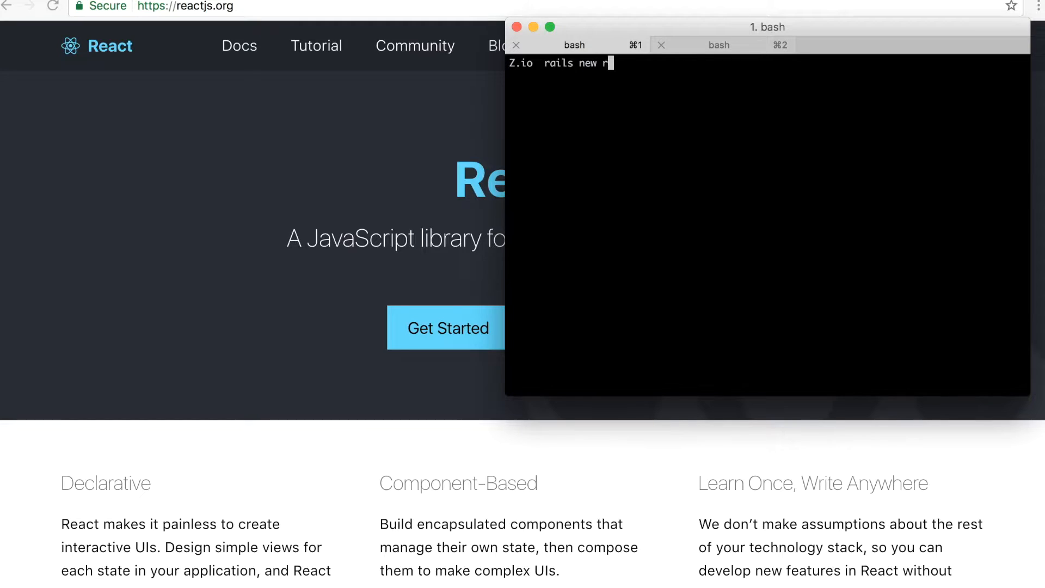
text(eact-app)
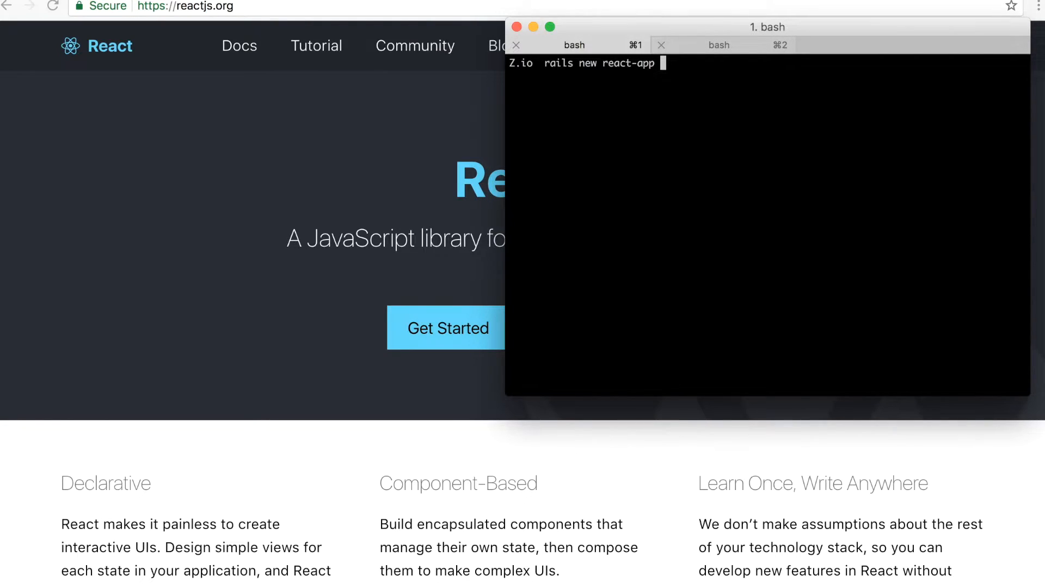
text(--webpack)
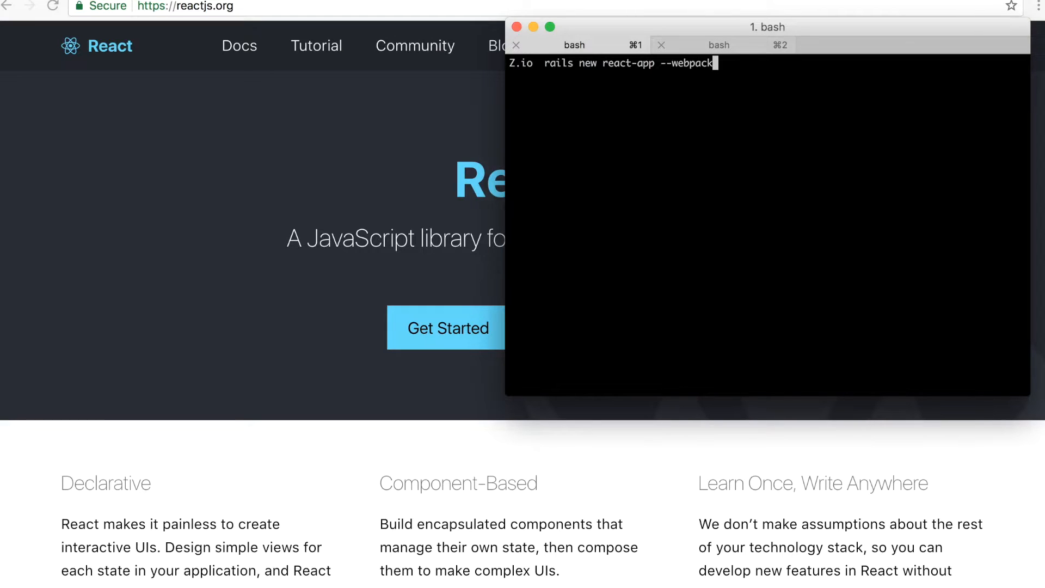
text(=react)
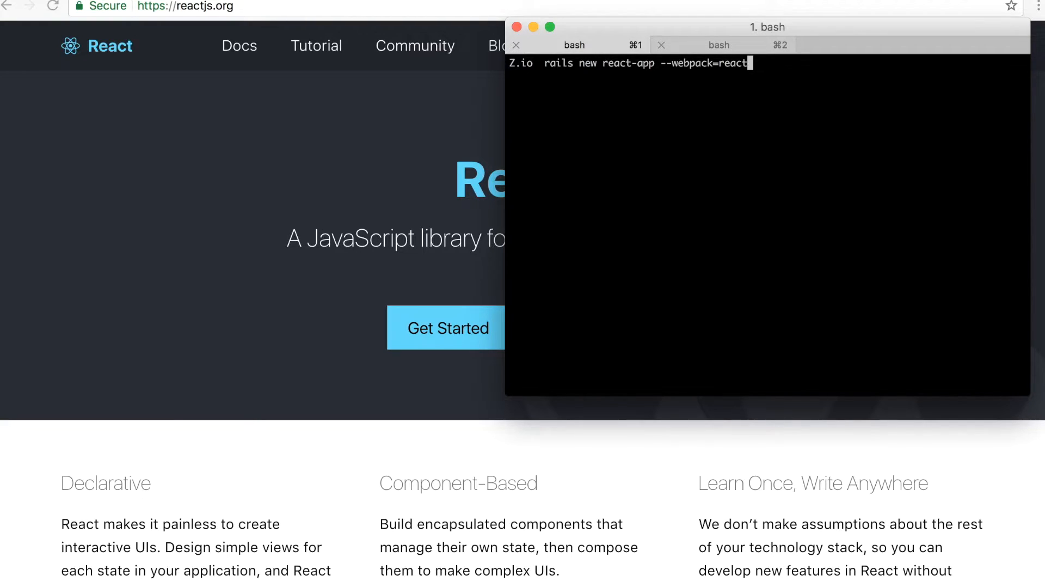
key(Enter)
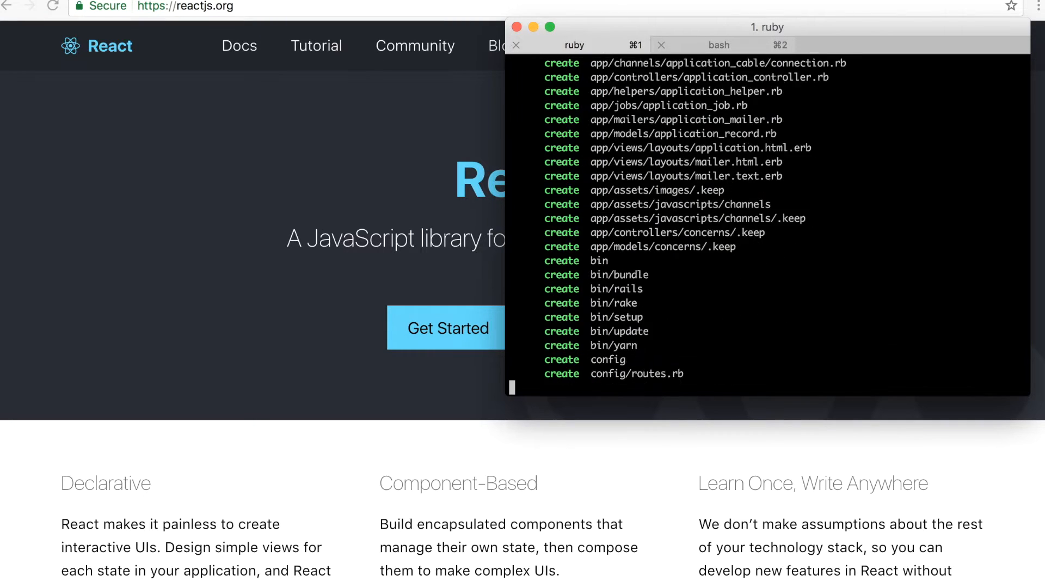
scroll(down, 3)
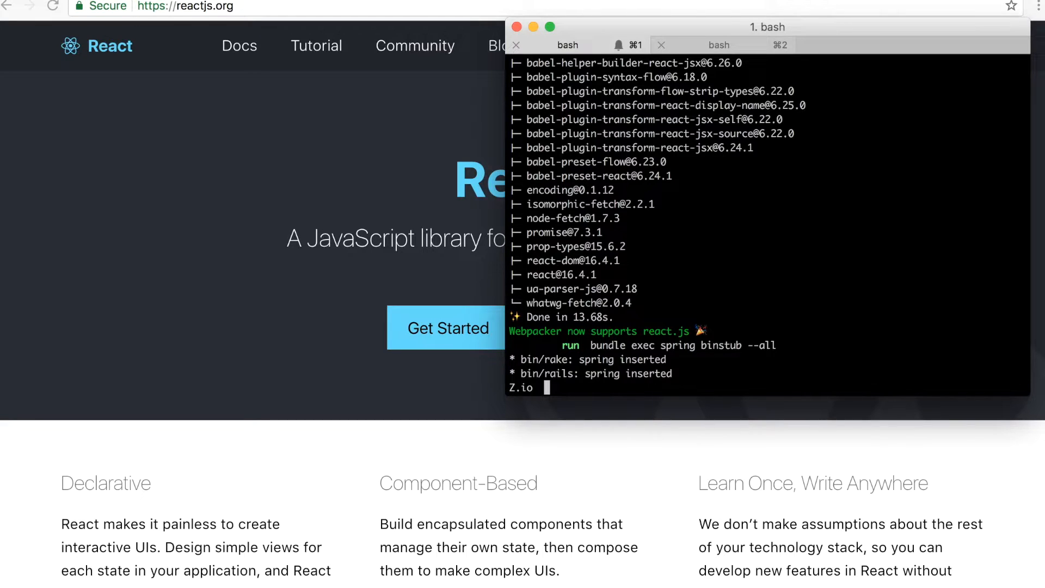
mouse_move(688, 345)
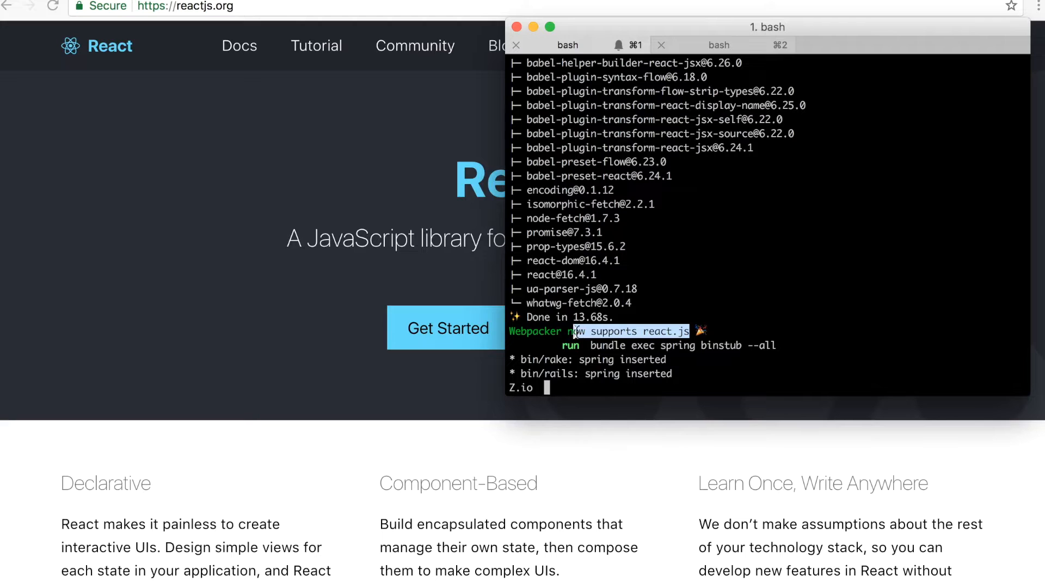
Move into react-app, list its files, and send the project to Sublime with subl.
text(cd)
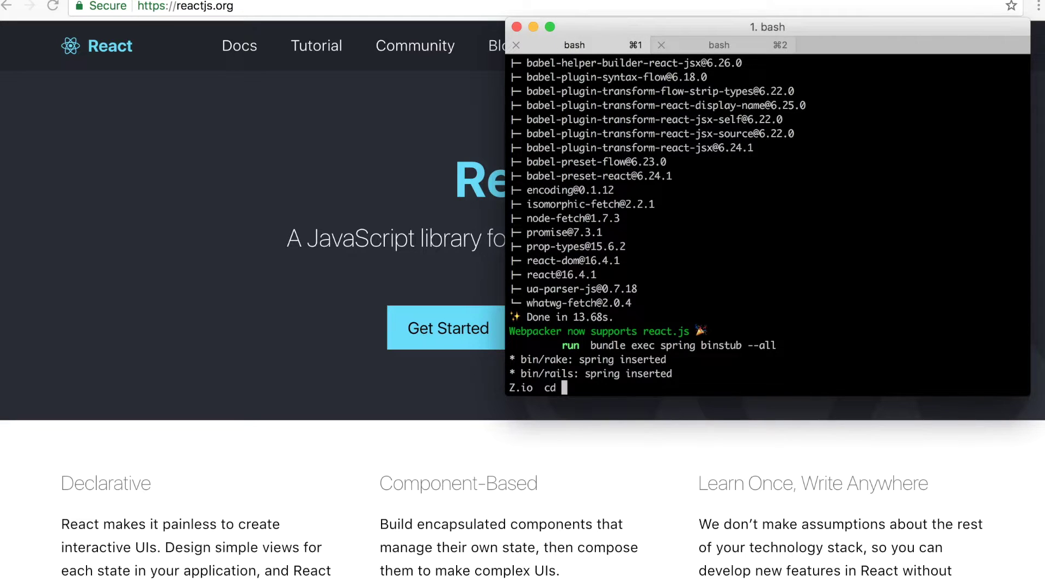
text(react-app/)
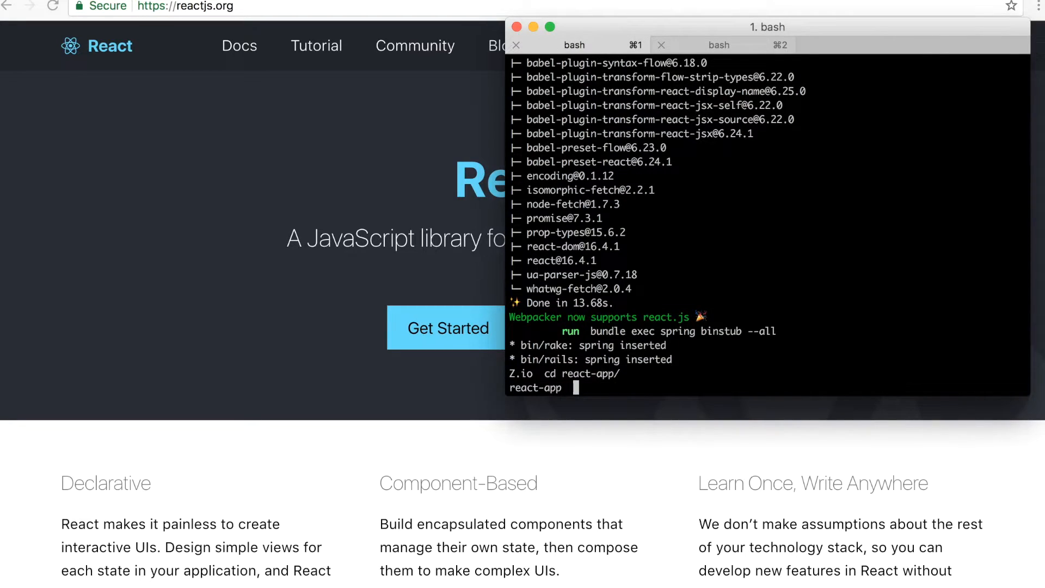
text(ls)
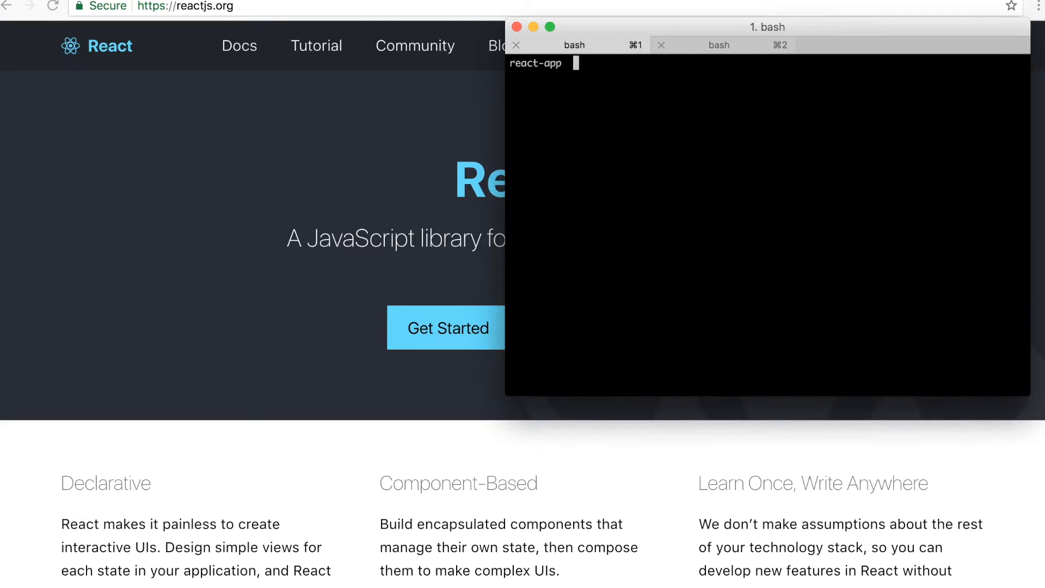
text(subl .)
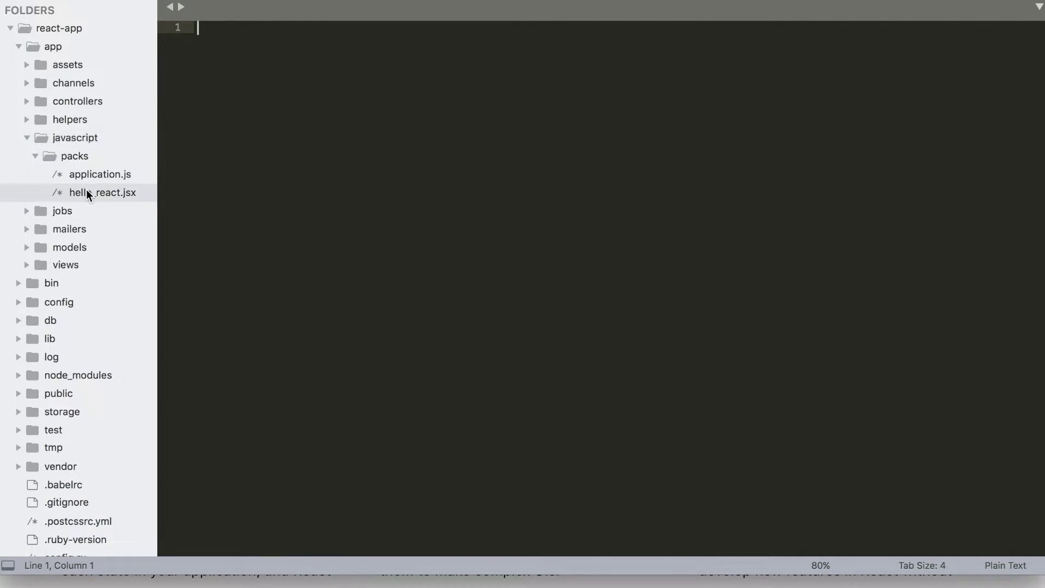
Bring up hello_react.jsx from app/javascript/packs in the editor.
click(104, 192)
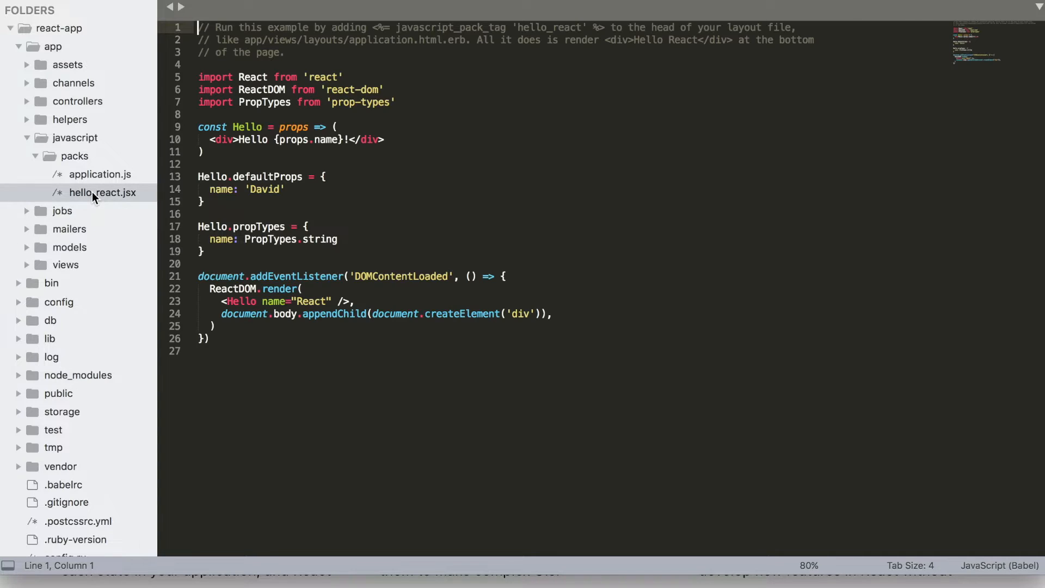
click(96, 192)
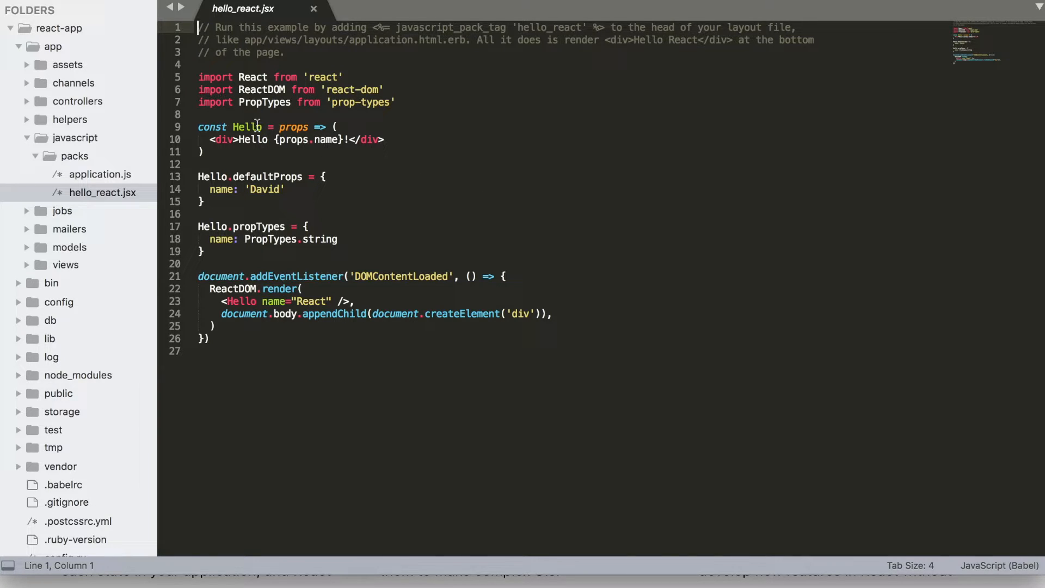
mouse_move(313, 148)
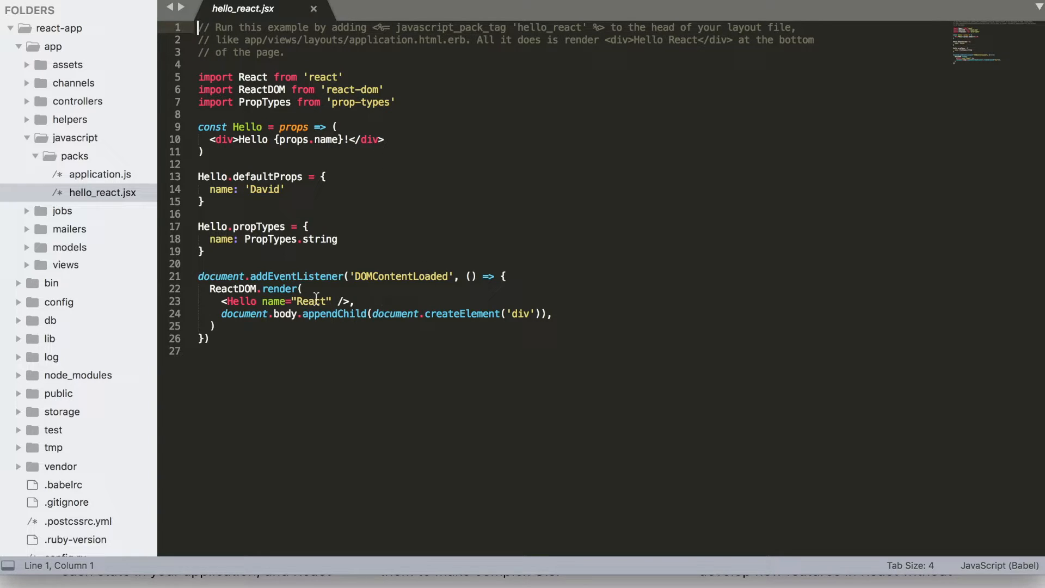
mouse_move(399, 291)
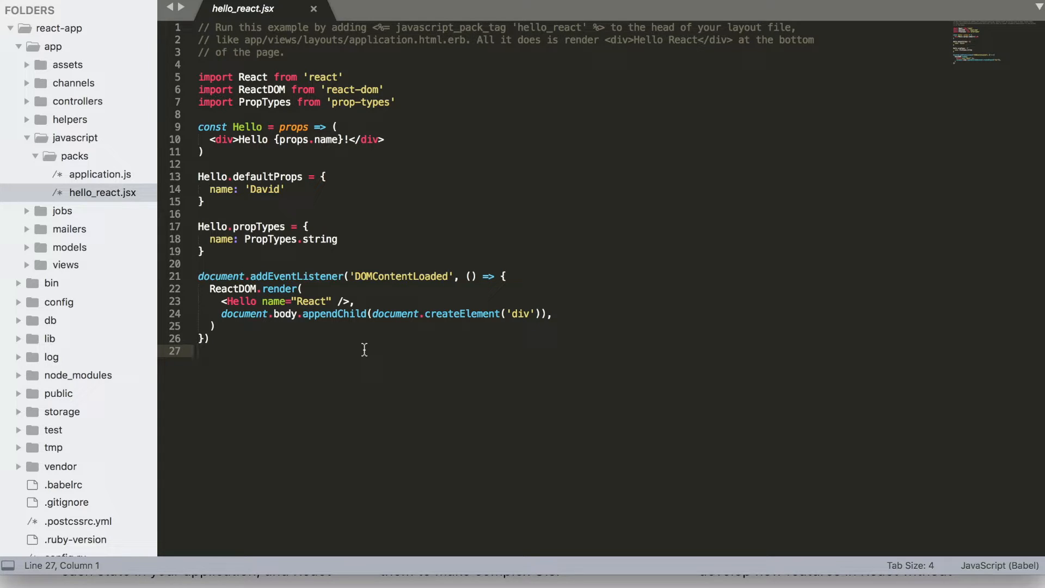
mouse_move(473, 159)
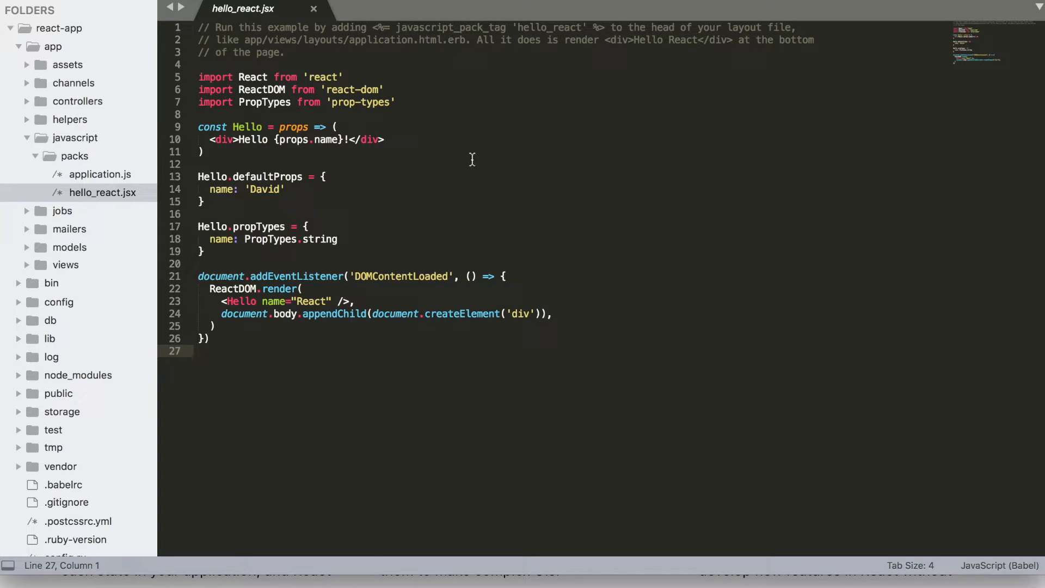
mouse_move(350, 391)
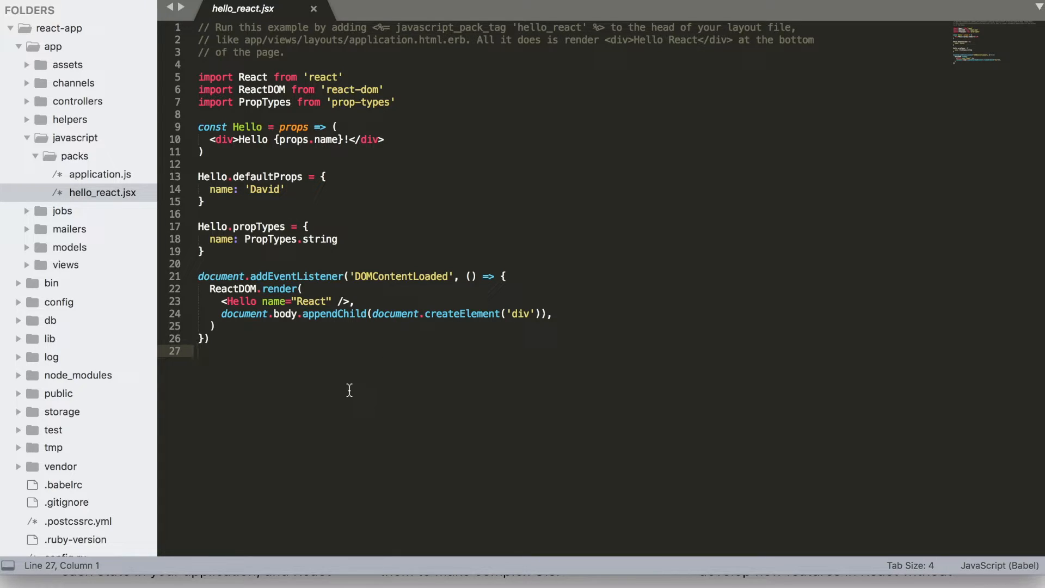
mouse_move(344, 392)
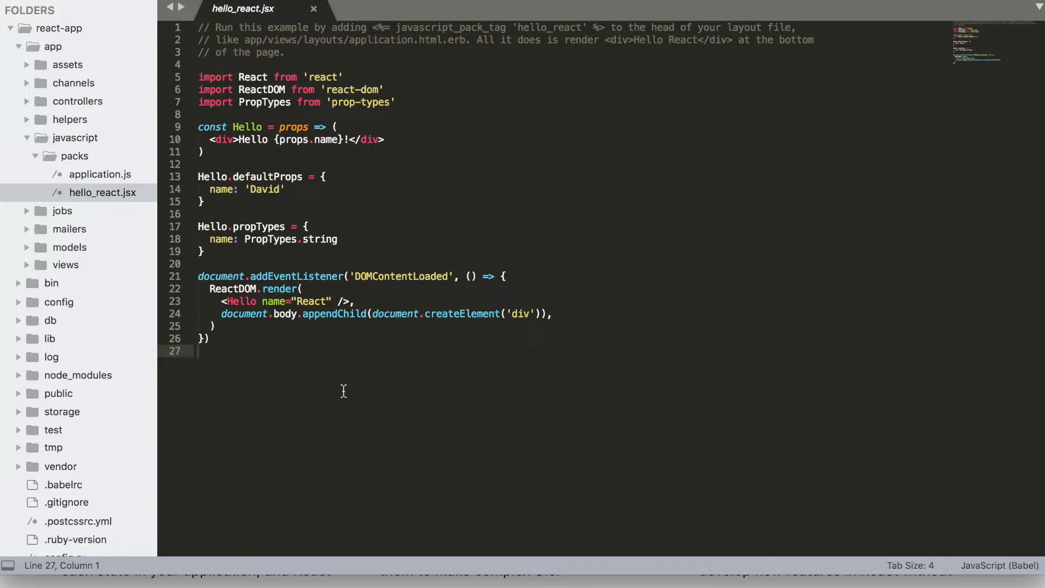
mouse_move(342, 394)
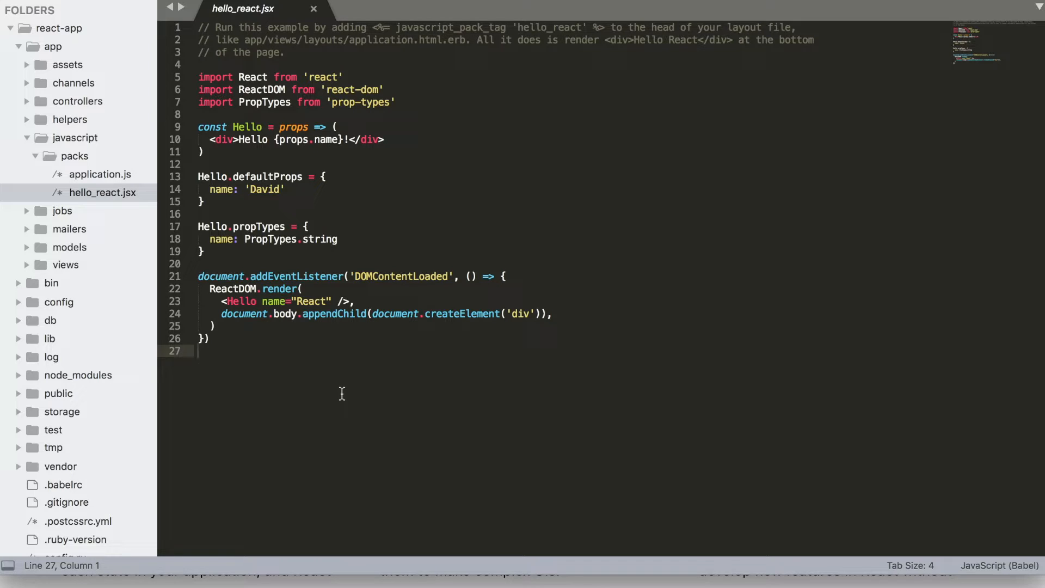
mouse_move(514, 405)
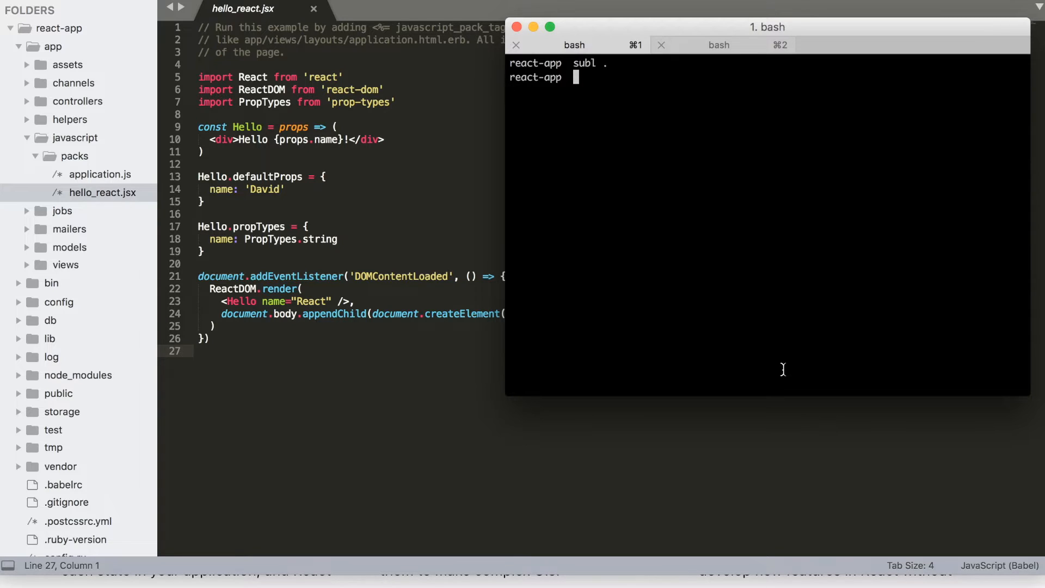
Generate a pages controller with an index action from the terminal.
text(rails g contr)
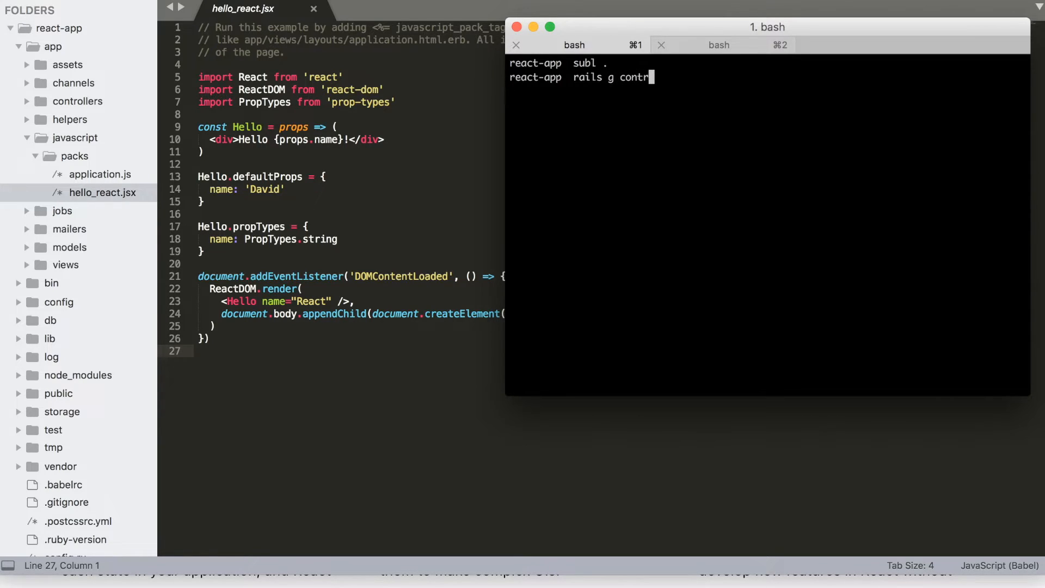
text(oller pages)
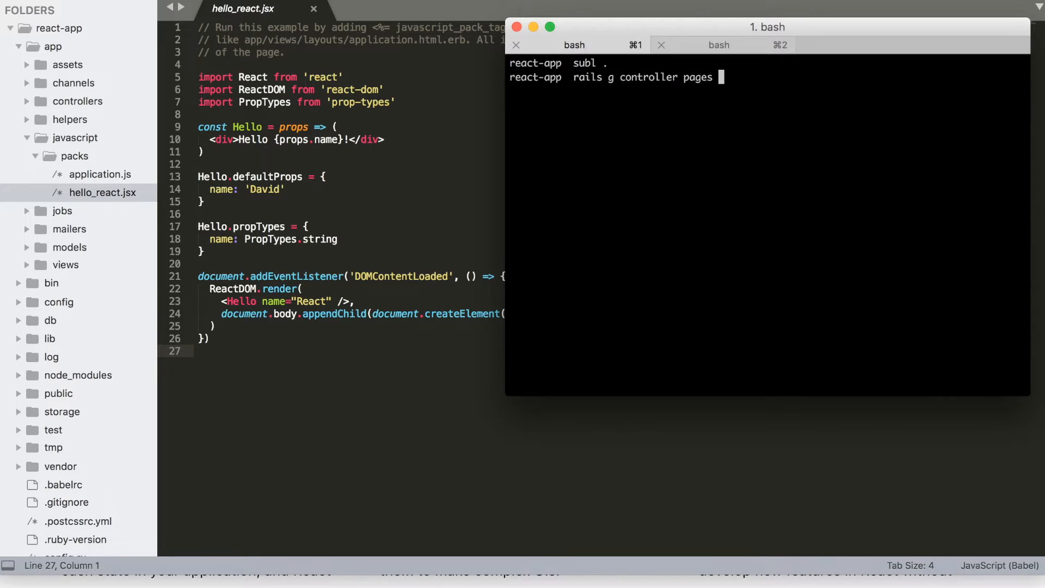
text(index)
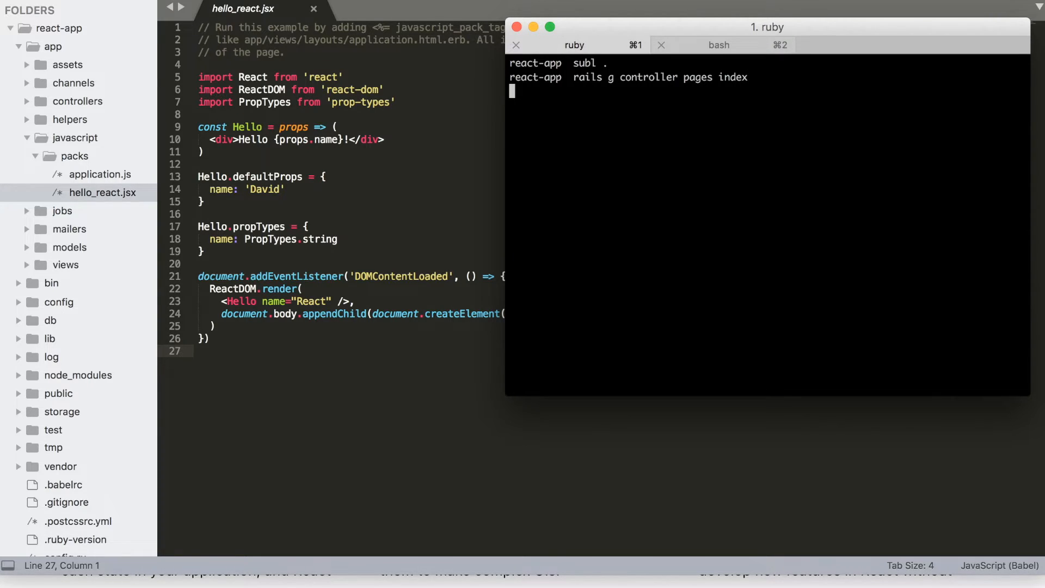
key(Return)
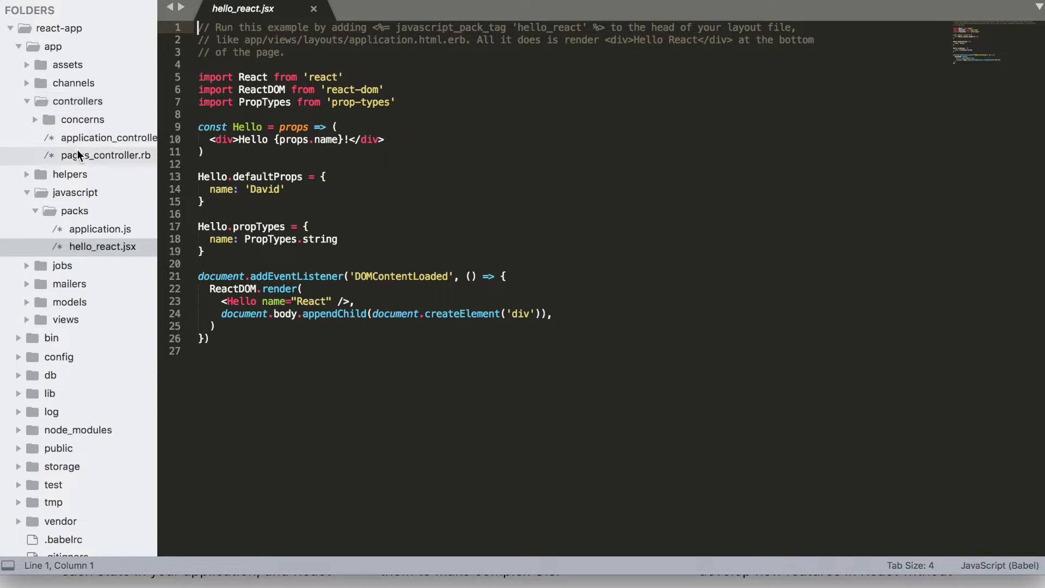
View pages_controller.rb, then bring up routes.rb from the config folder.
click(97, 156)
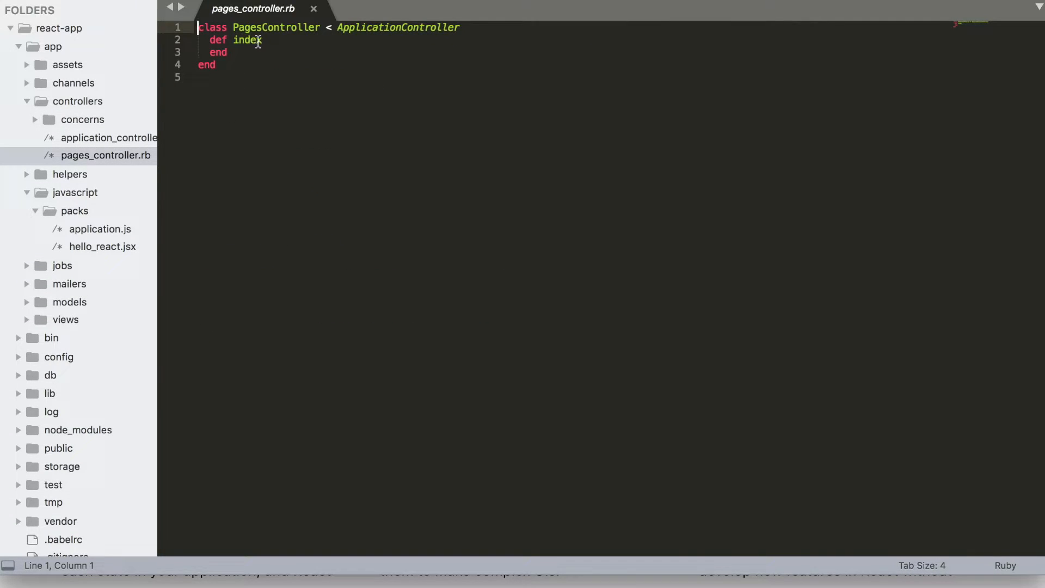
scroll(down, 3)
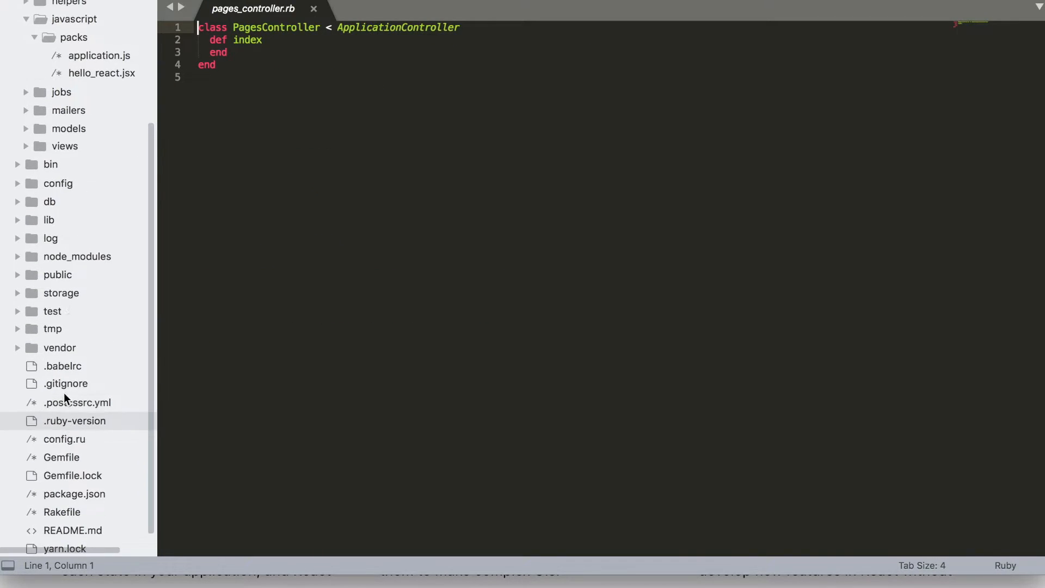
click(59, 183)
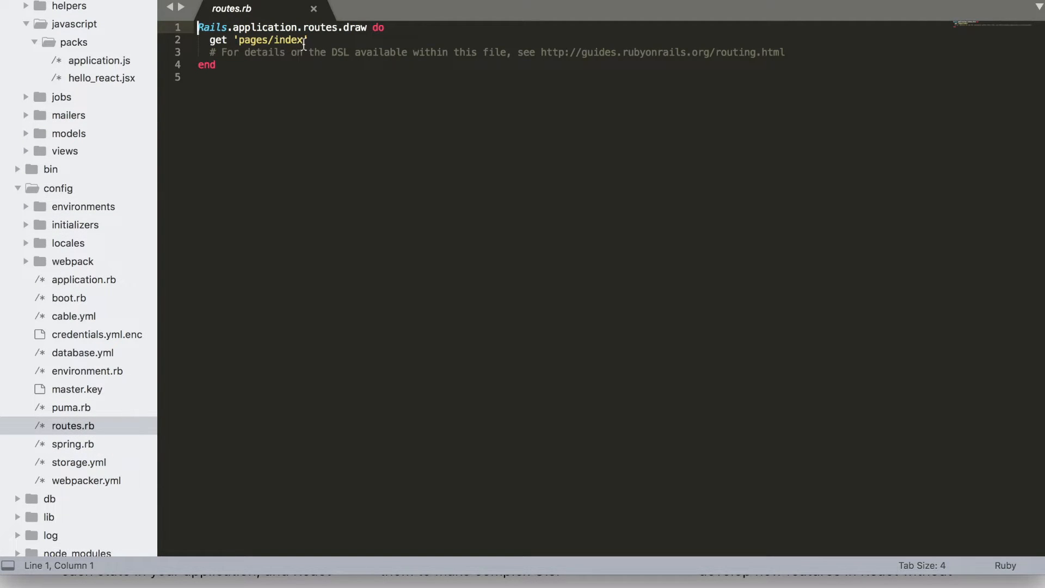
Replace the get route with root 'pages#index', then start the server with rails s.
click(301, 39)
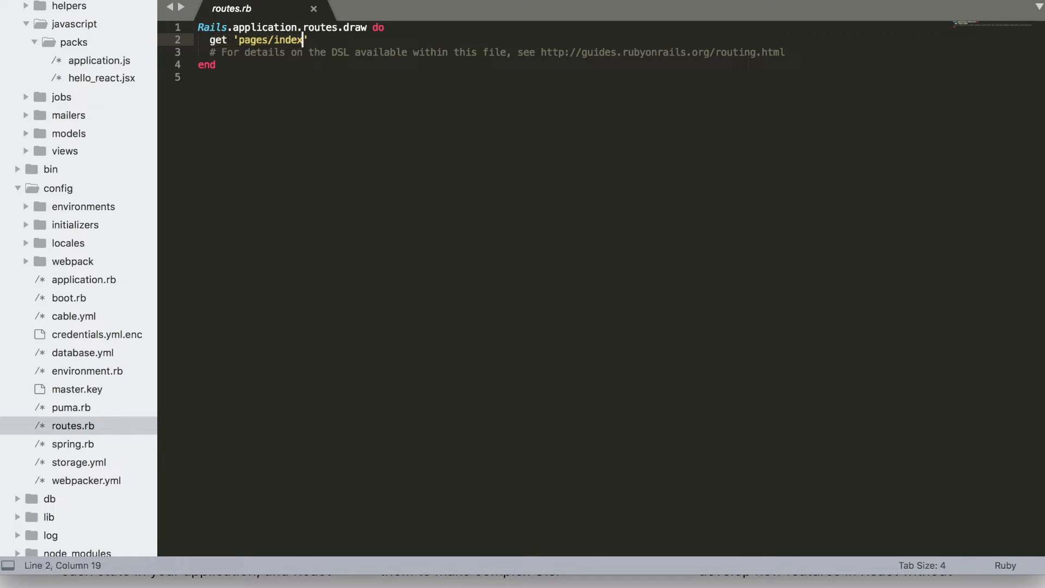
text(root ')
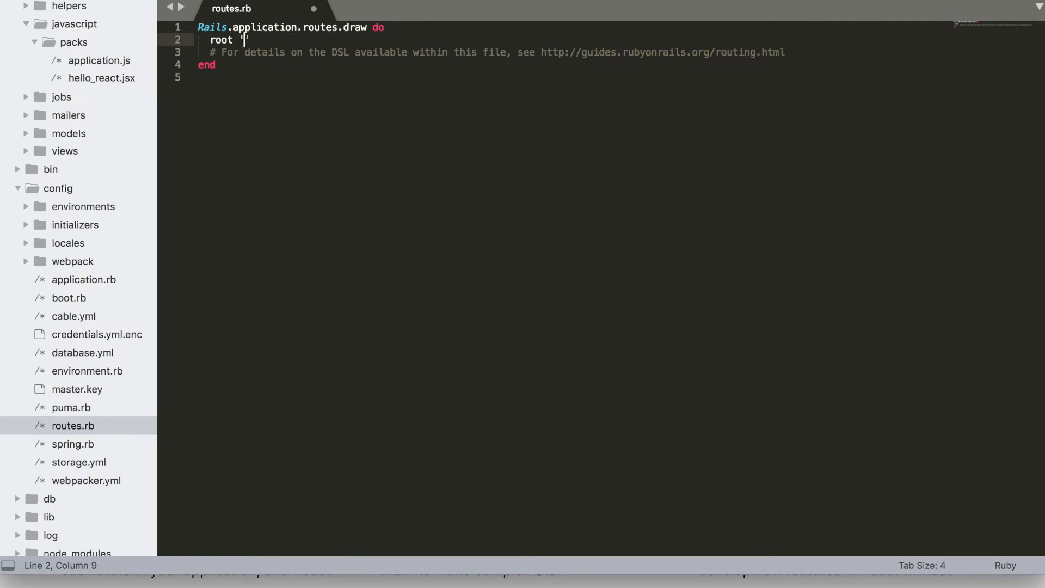
text(pages#index')
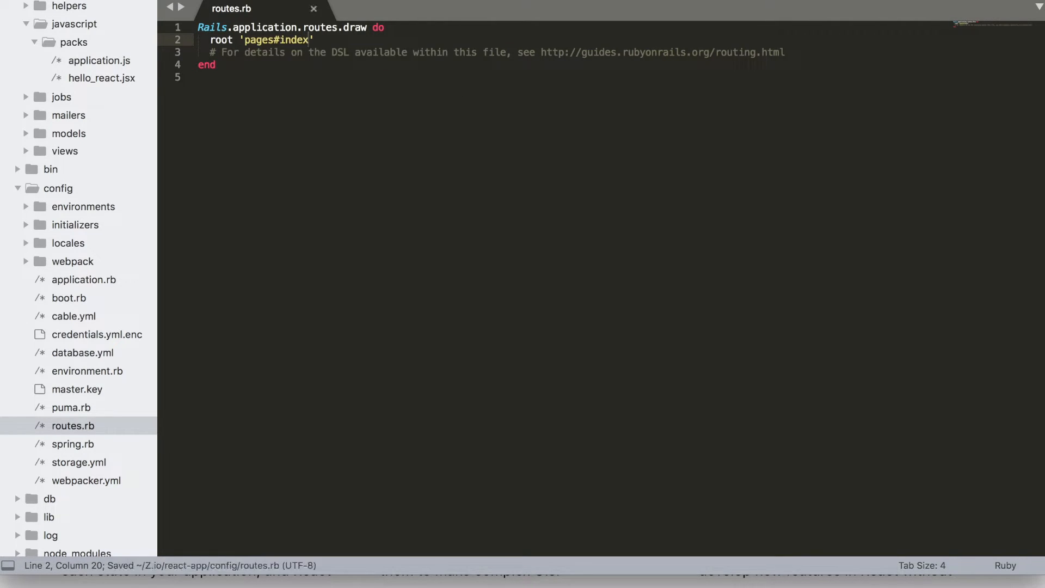
click(788, 570)
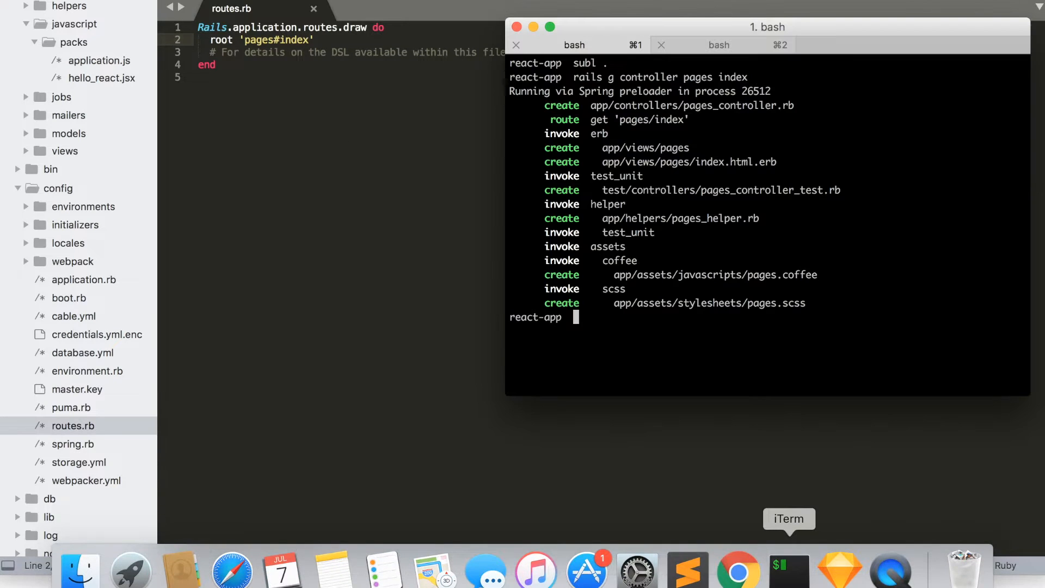
text(rails s)
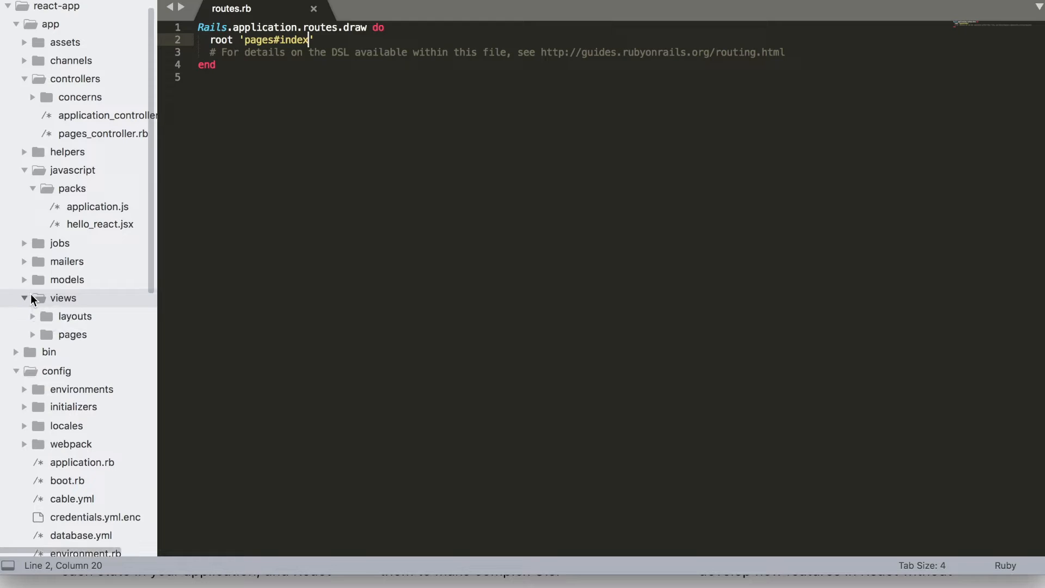
Copy the hello_react javascript_pack_tag snippet into views/pages/index.html.erb as its only content.
click(72, 334)
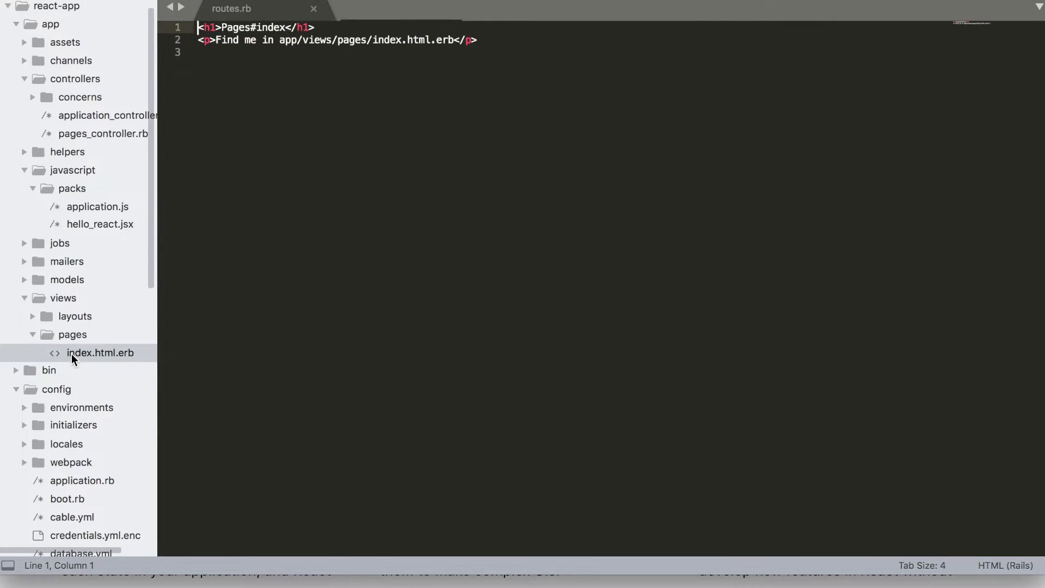
double_click(100, 353)
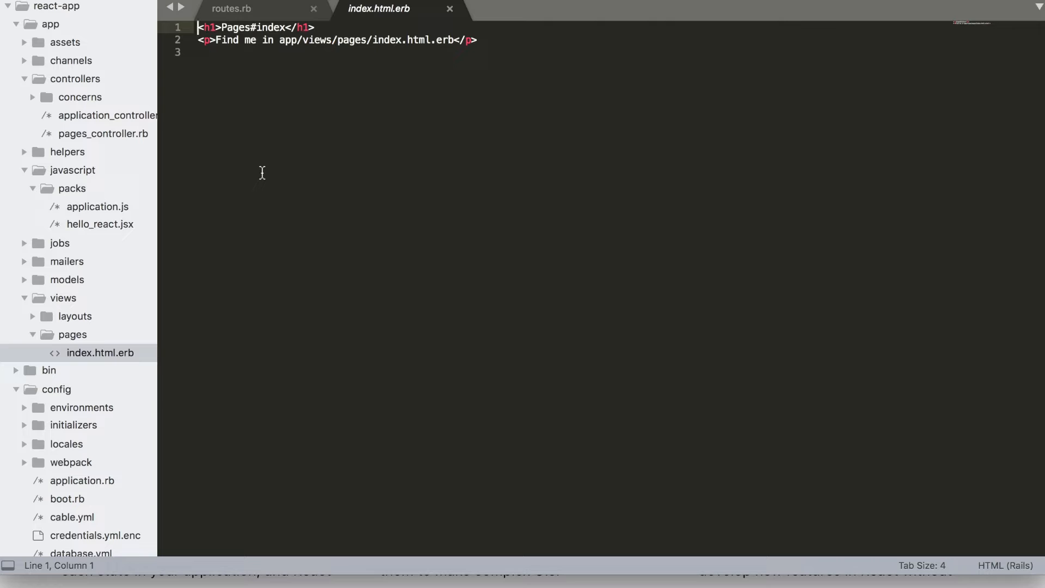
mouse_move(402, 140)
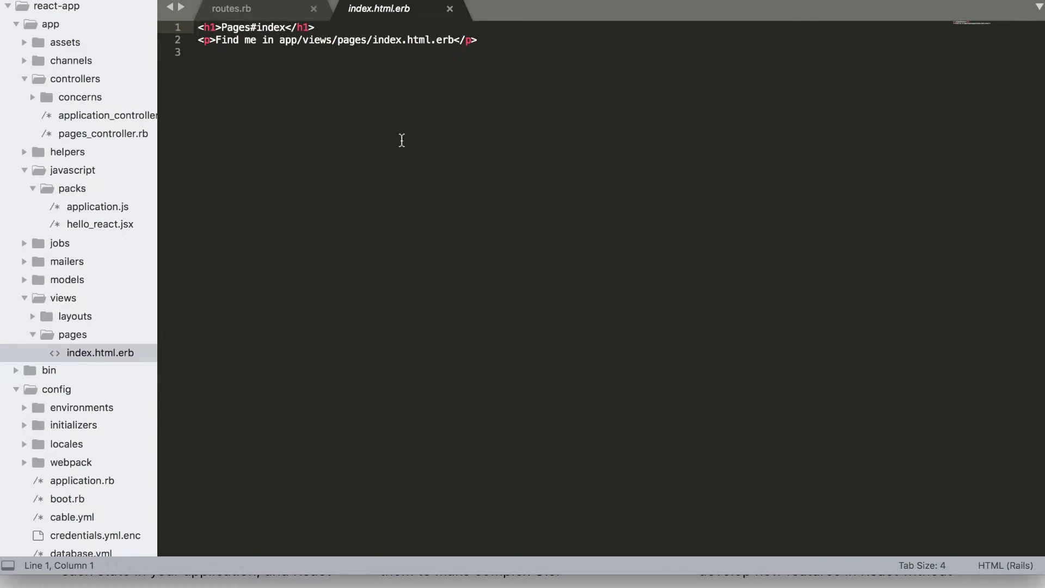
mouse_move(103, 224)
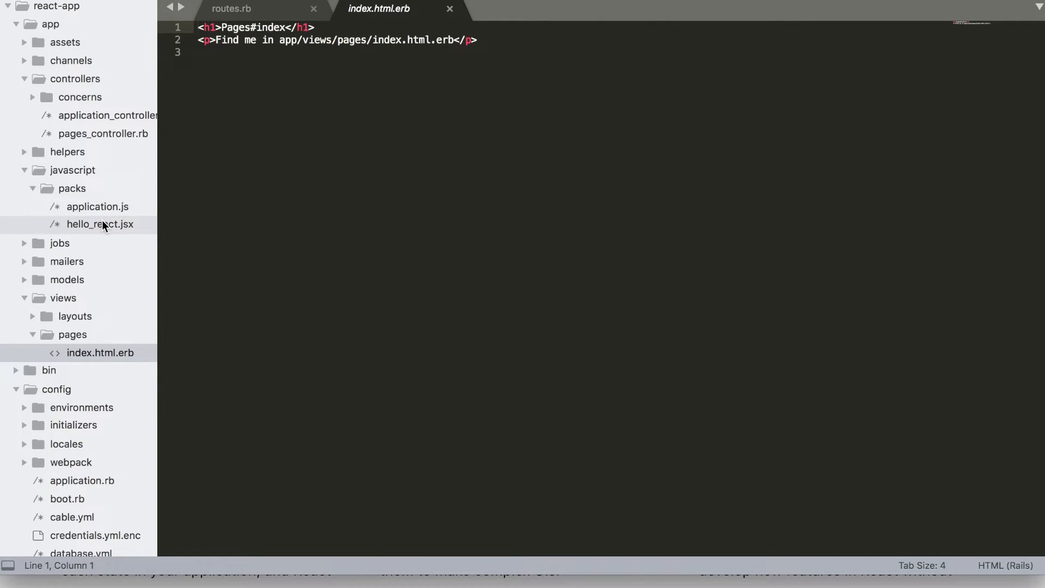
click(100, 224)
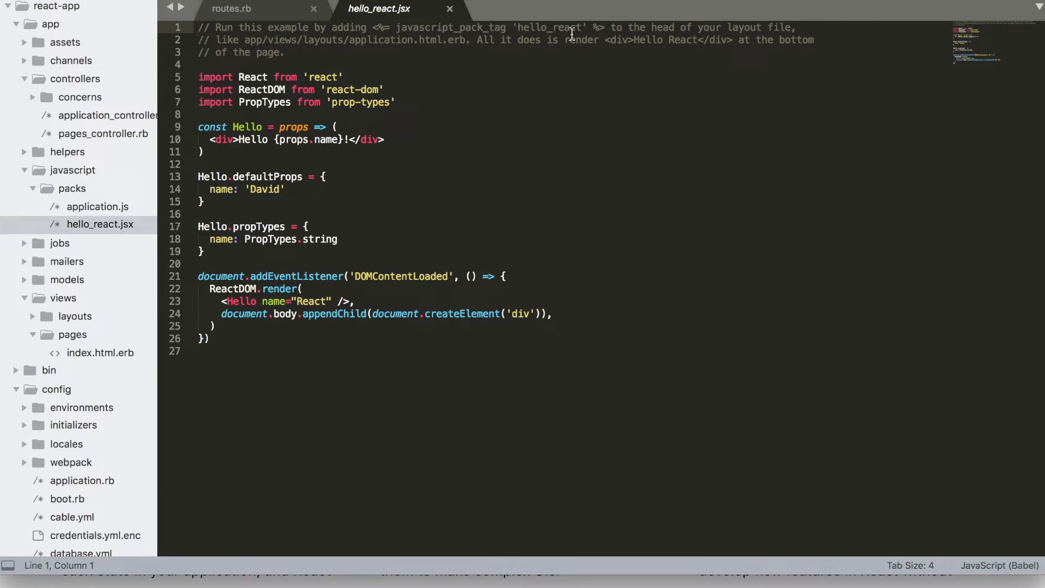
drag(373, 27, 606, 27)
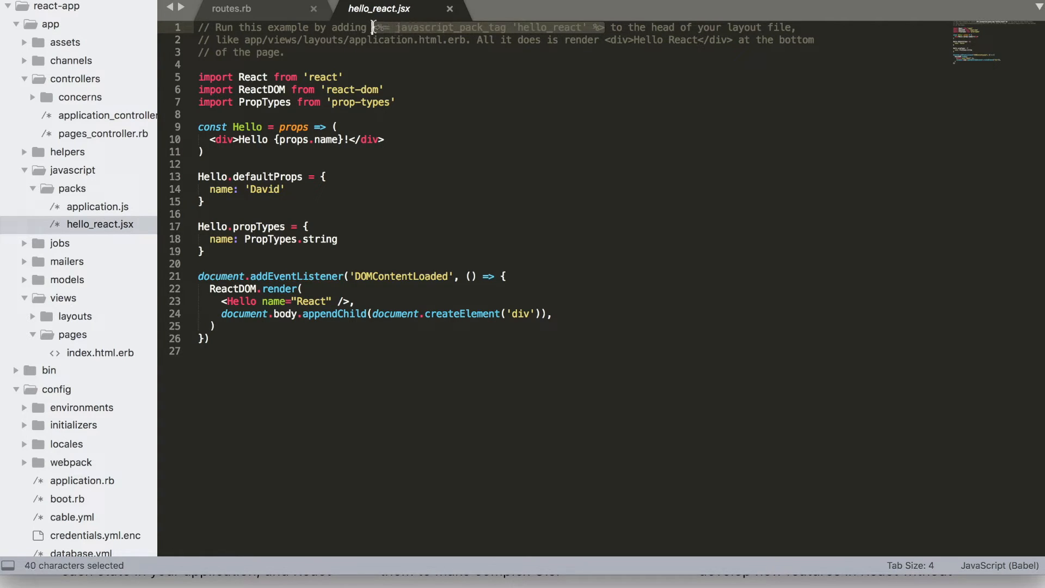
click(100, 353)
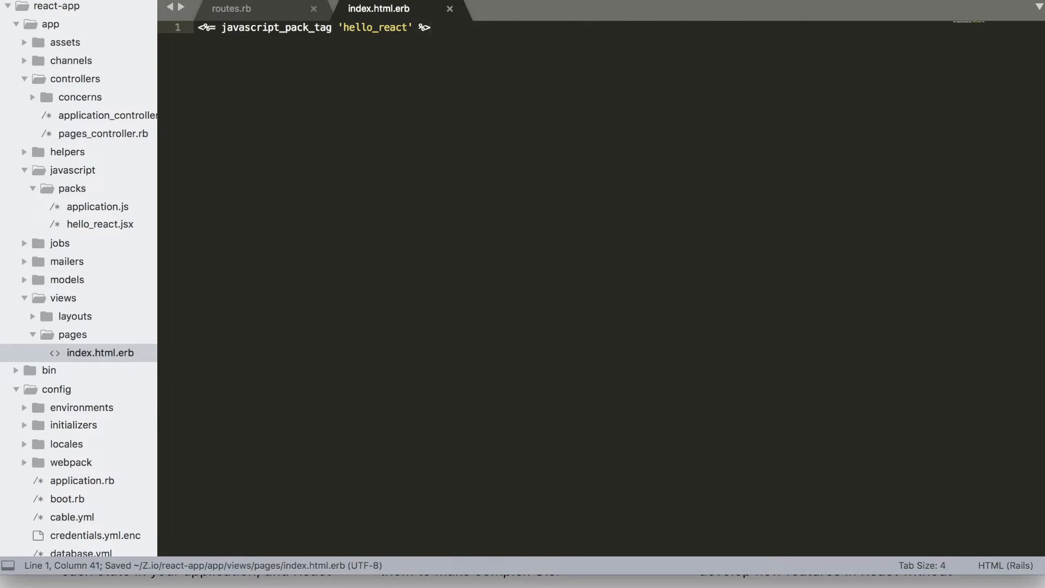
mouse_move(811, 579)
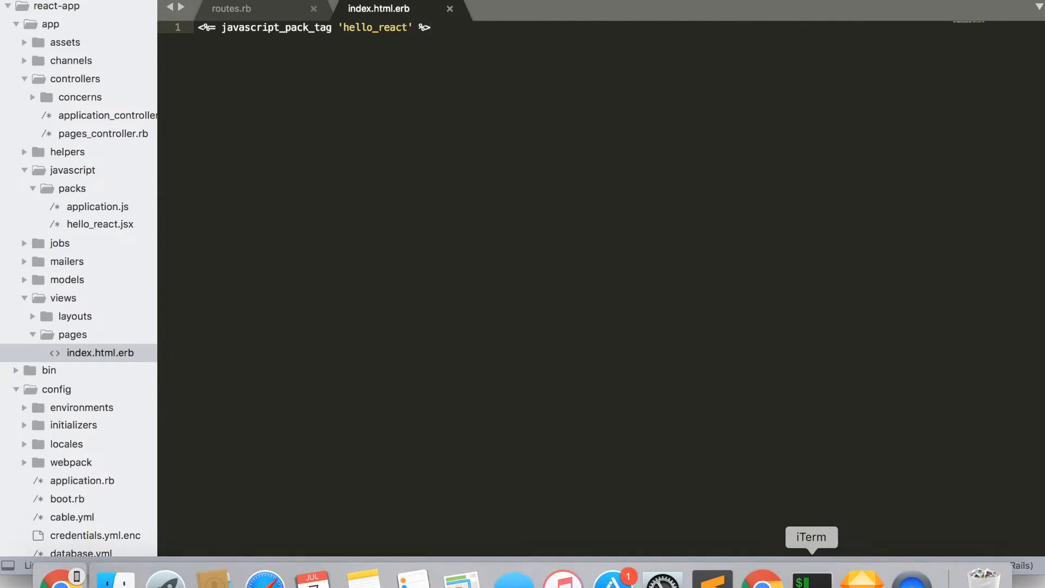
Check localhost:3000 in Chrome to see Hello React! rendered.
click(809, 581)
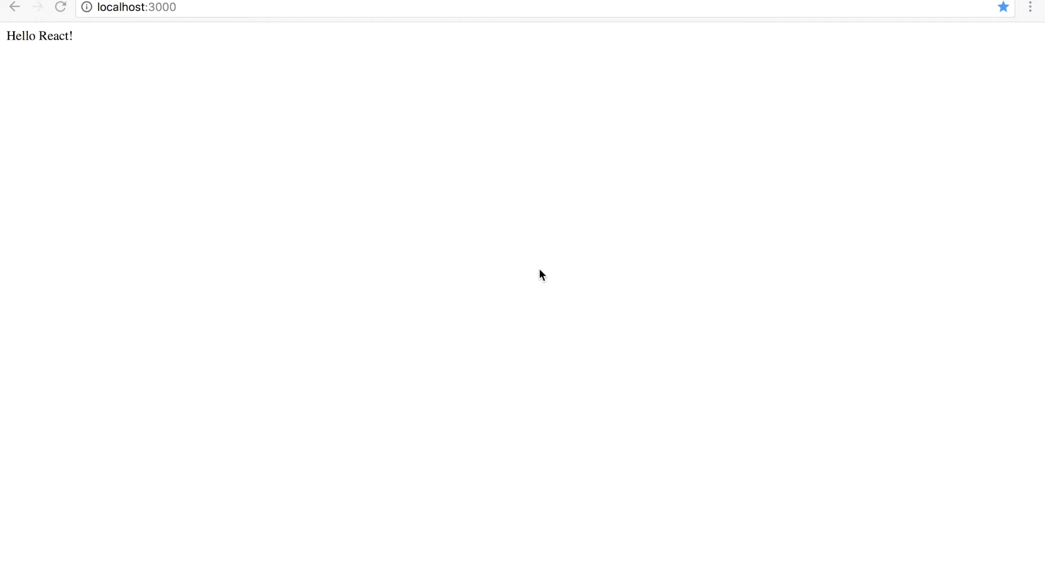
mouse_move(585, 359)
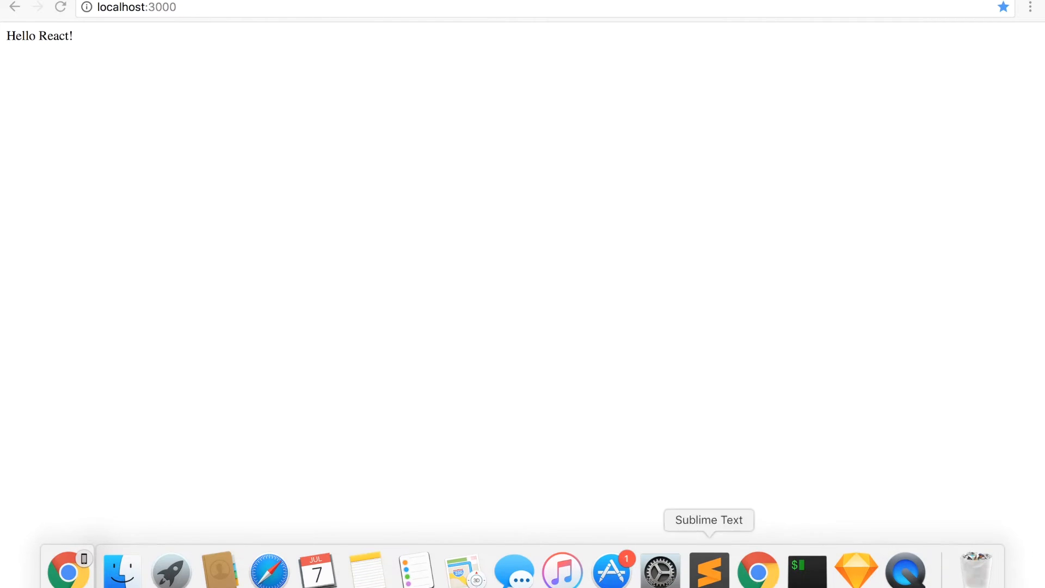
Add a components folder under app/javascript and bring up its context menu.
click(710, 570)
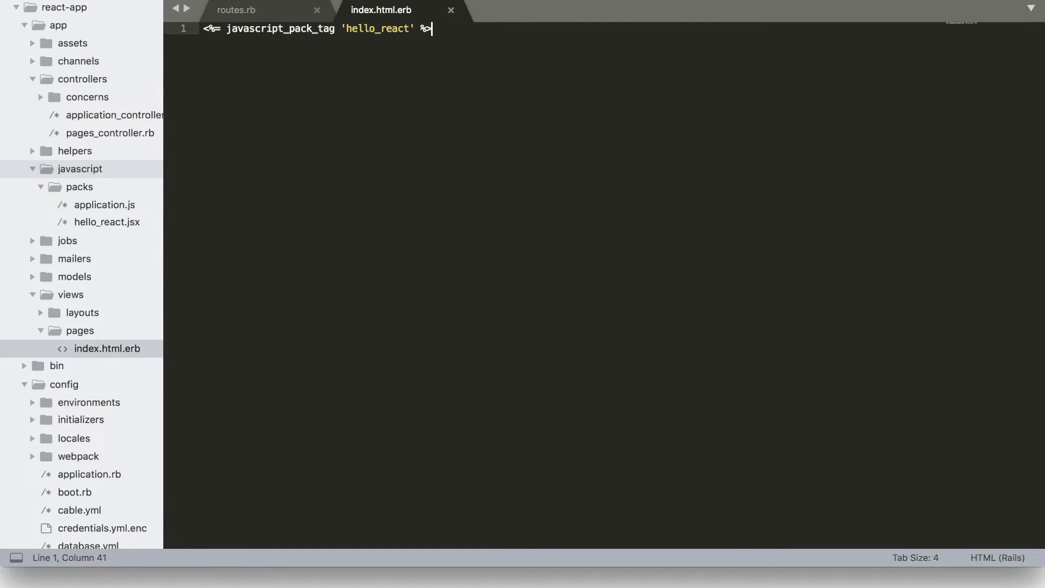
right_click(71, 187)
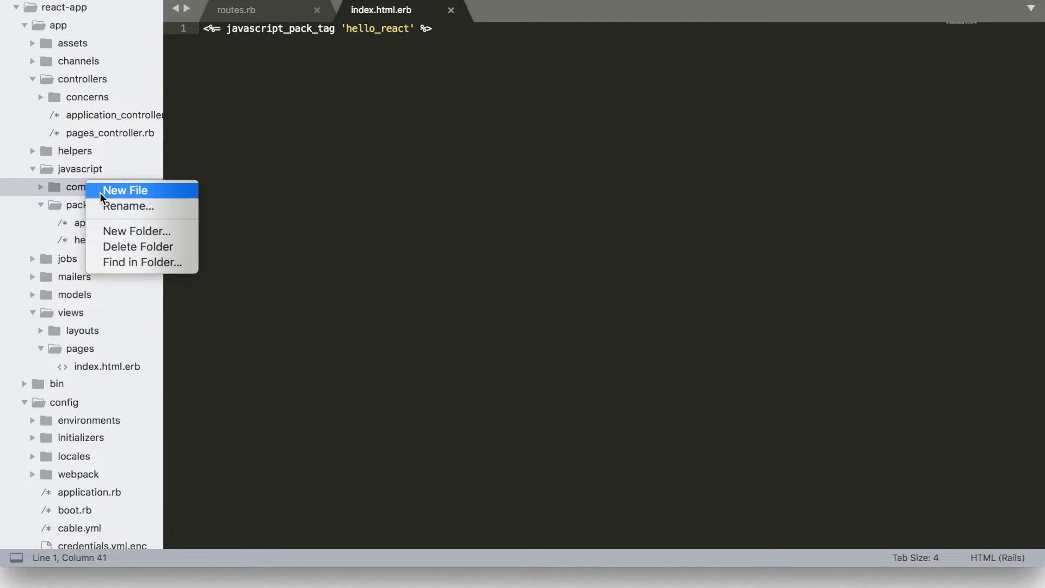
Create App.js importing React and declaring class App extends React.Component with a render returning parentheses.
click(125, 189)
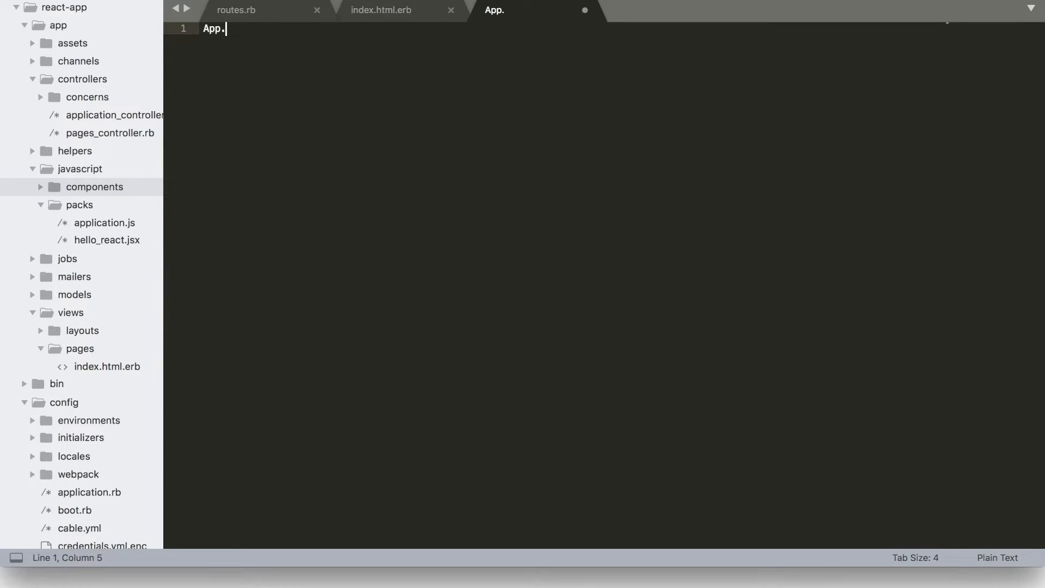
text(js)
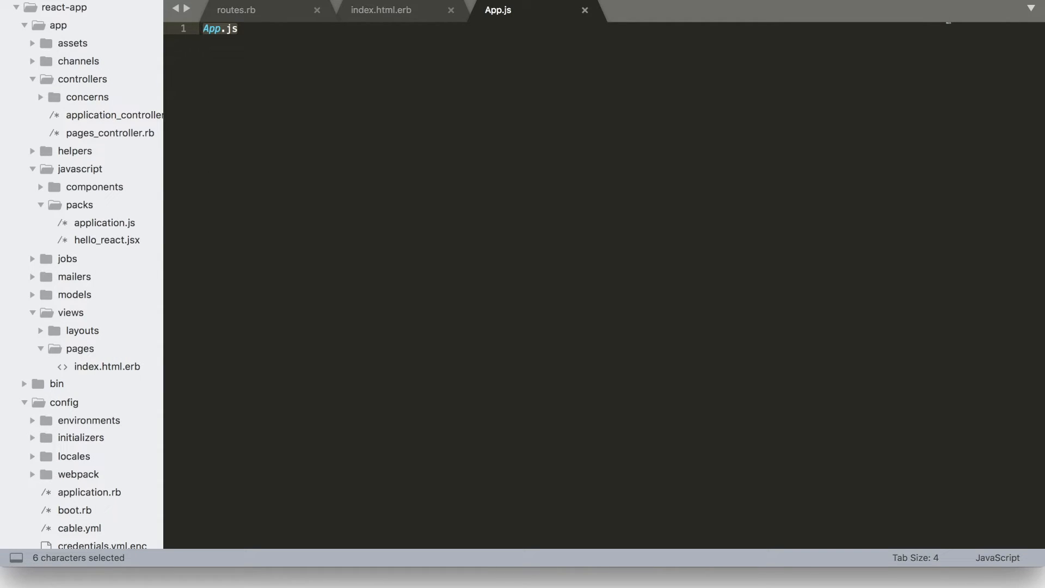
text(import React f)
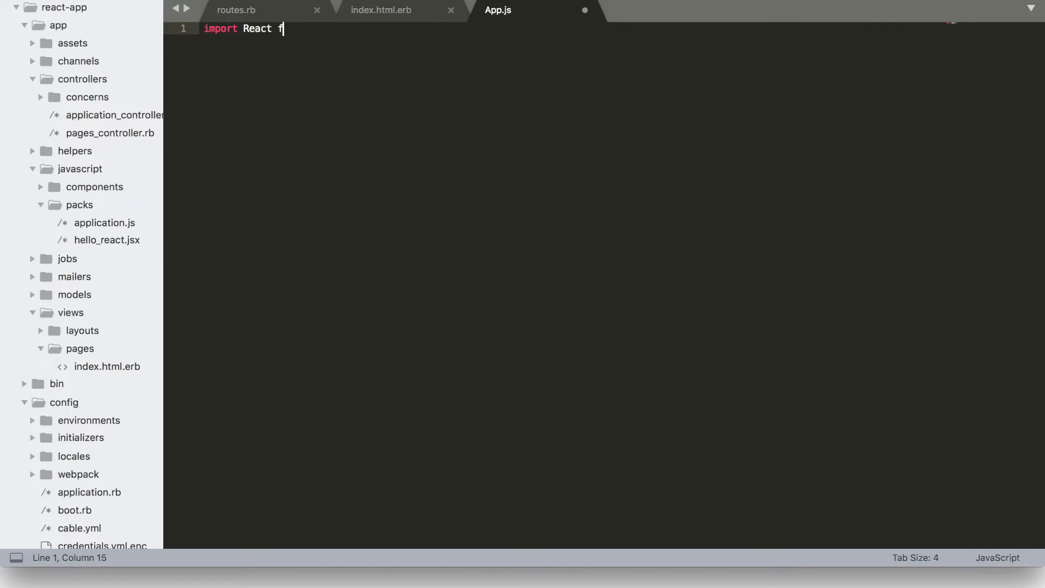
text(rom 'react')
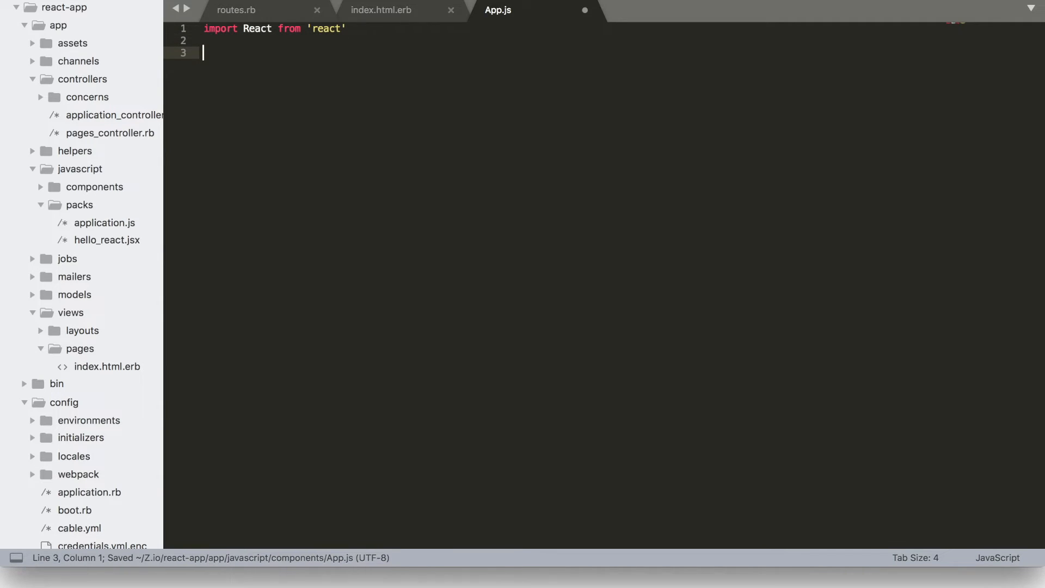
text(class)
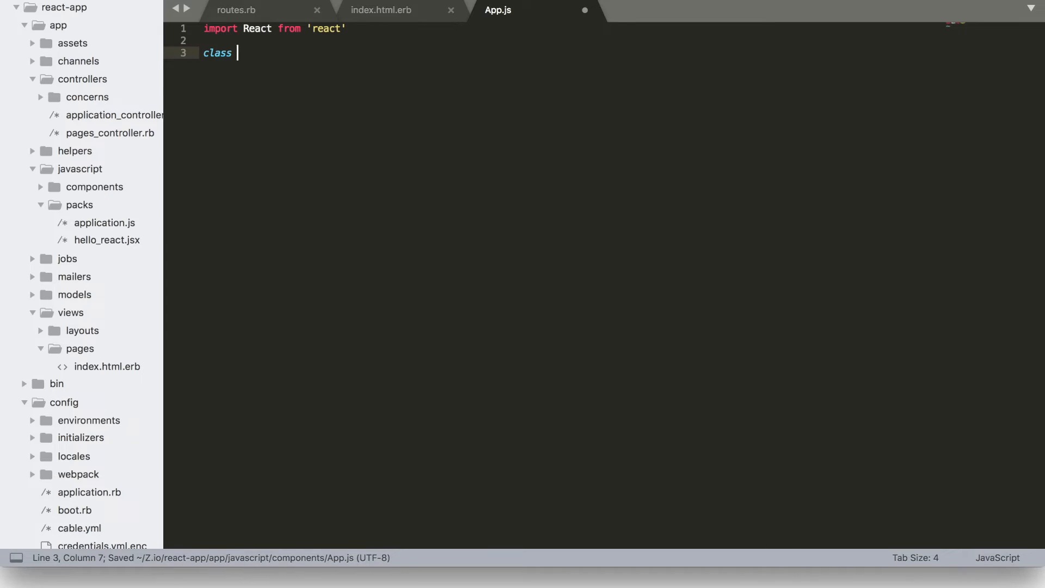
text(App extends)
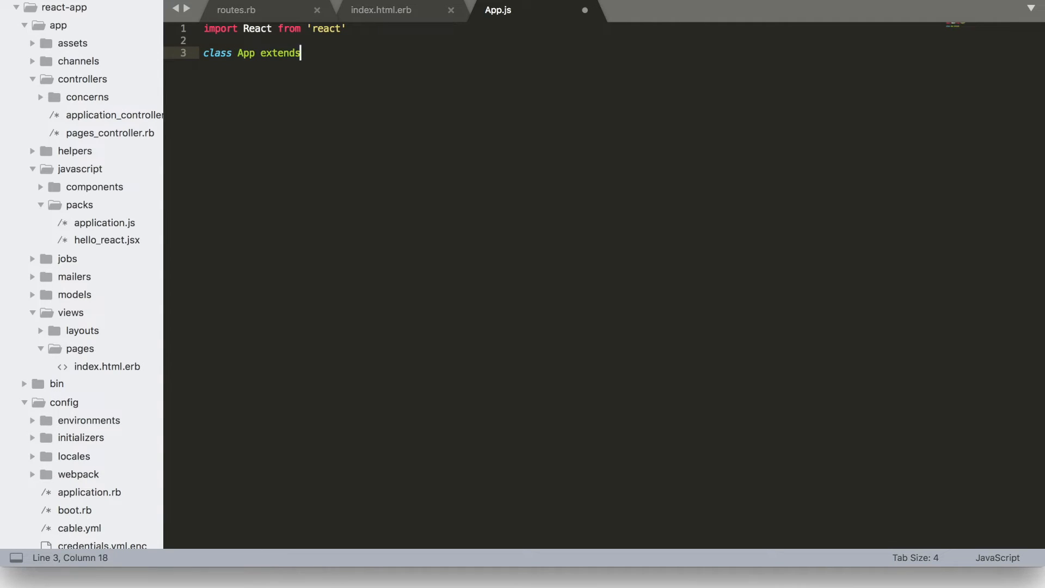
text(React.Component)
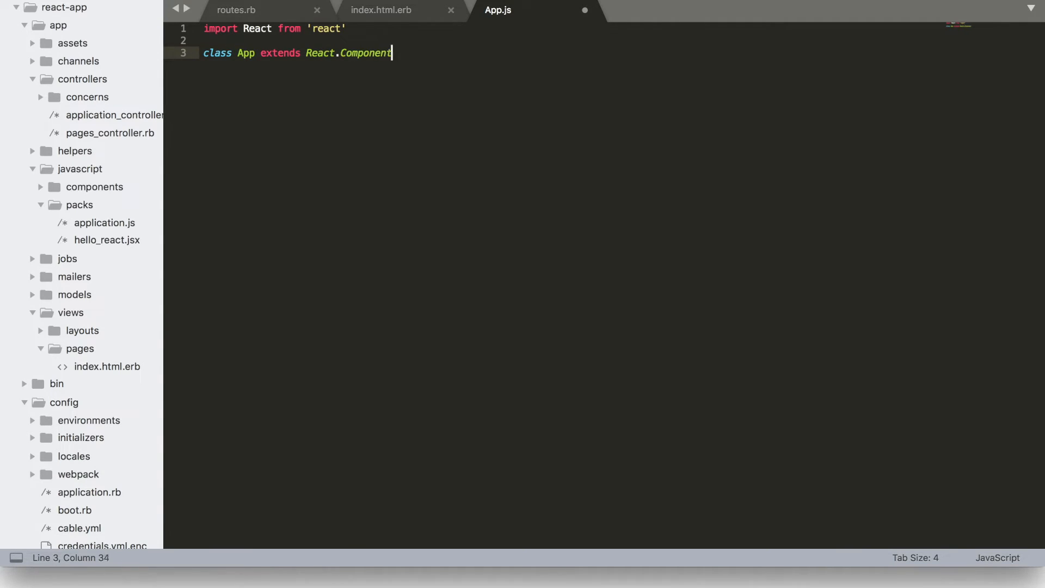
text({)
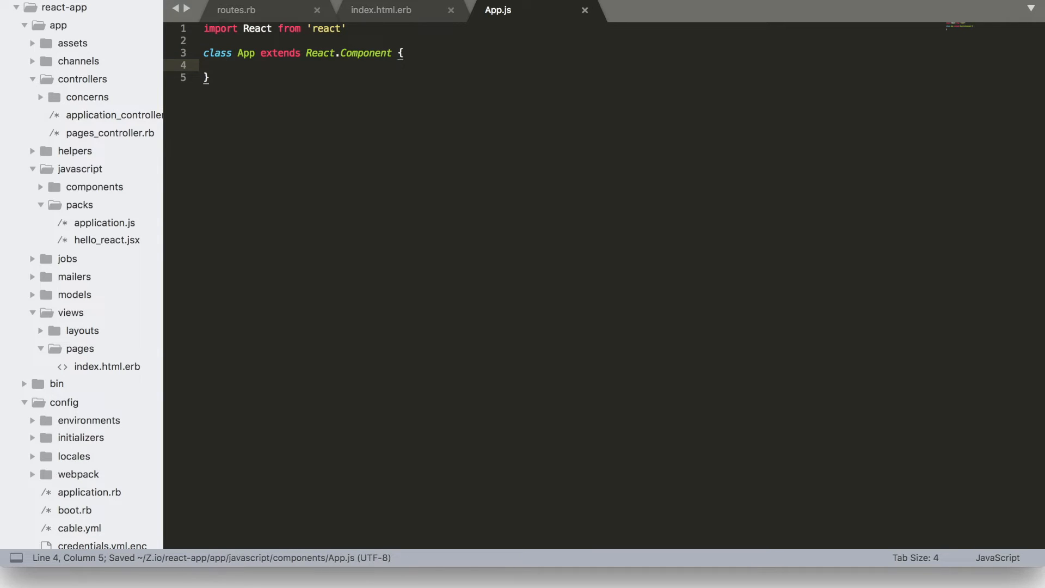
text(render () {)
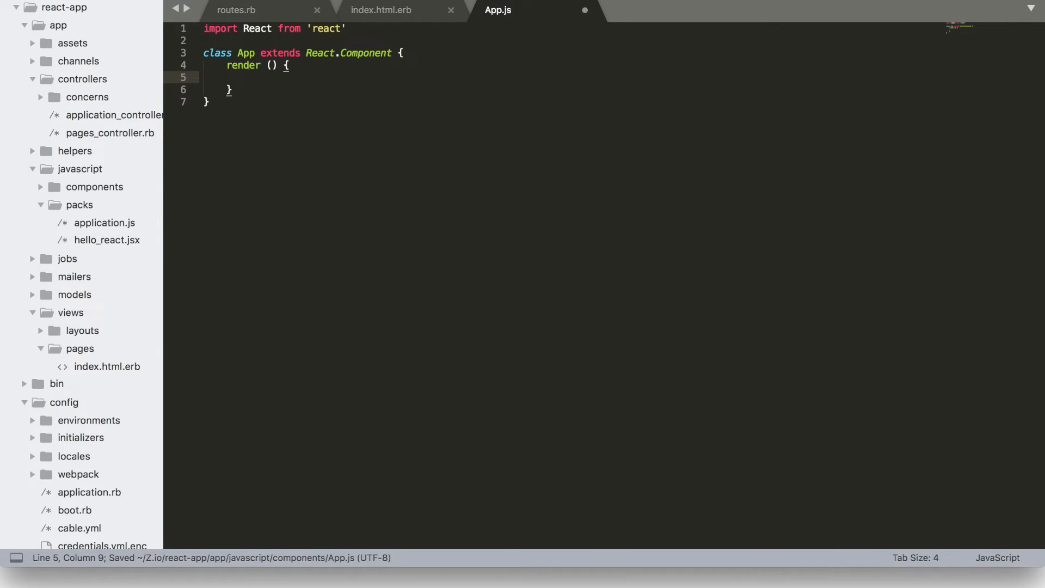
text(return ())
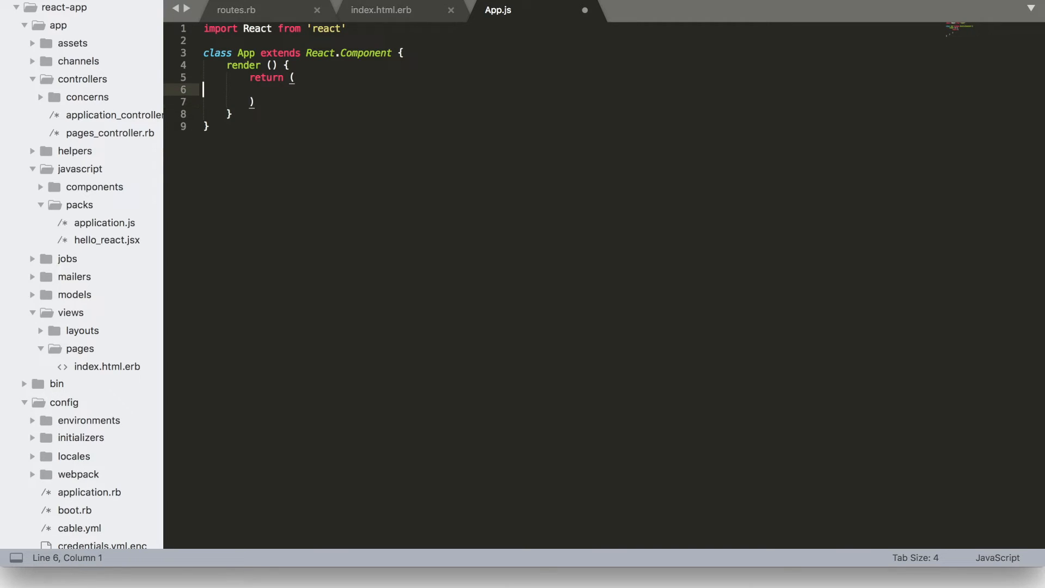
key(cmd+s)
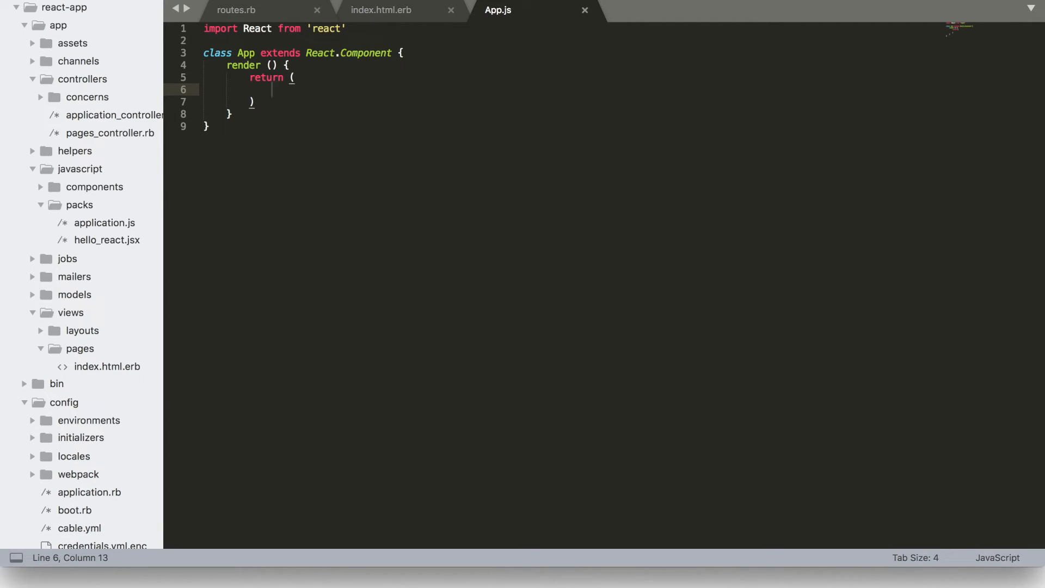
Make render return <div>Hello World</div> and add export default App.
text(<div>)
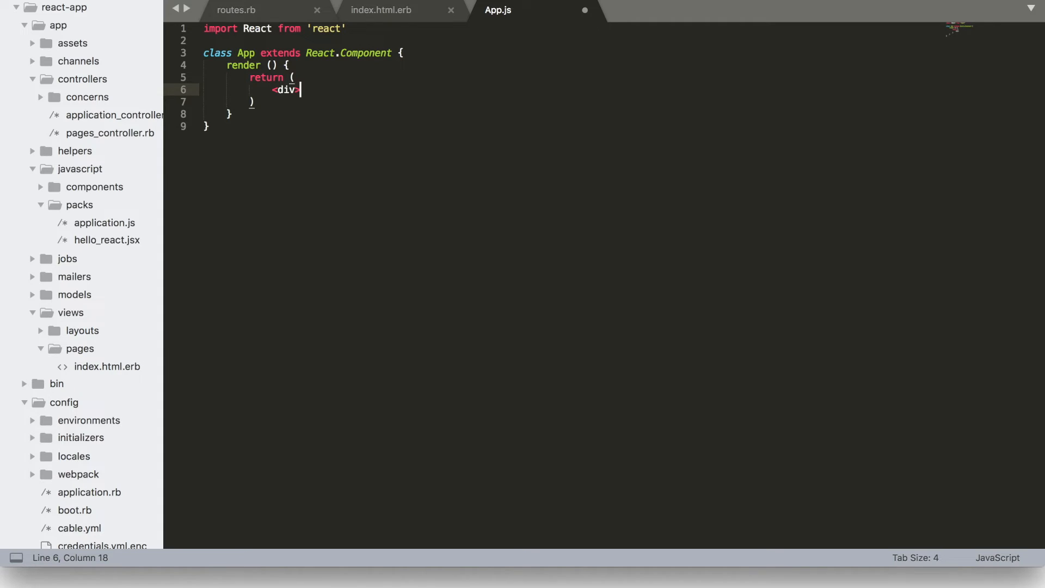
text(>)
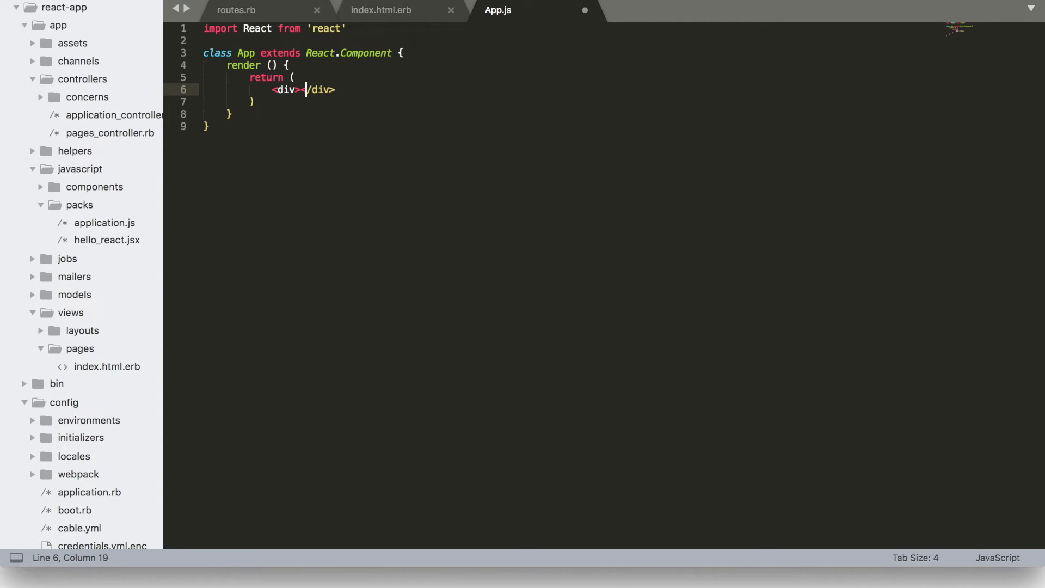
text(Hello World)
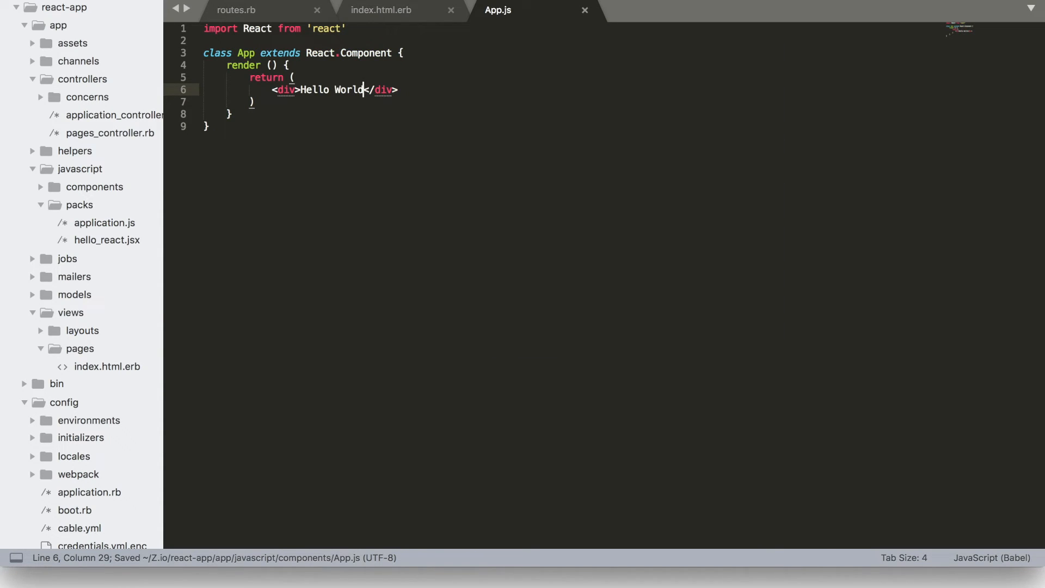
text(e)
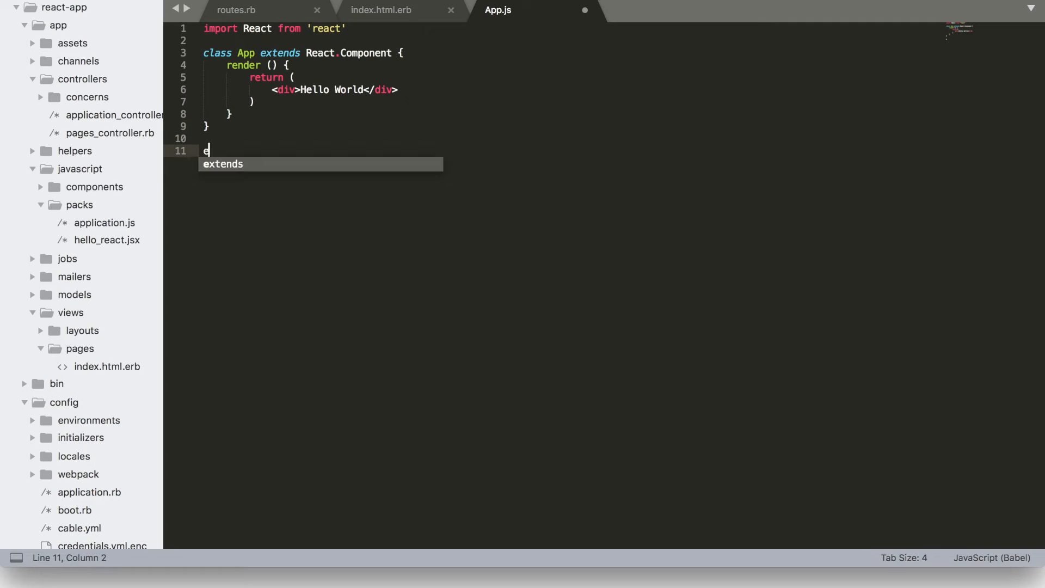
text(xport default App)
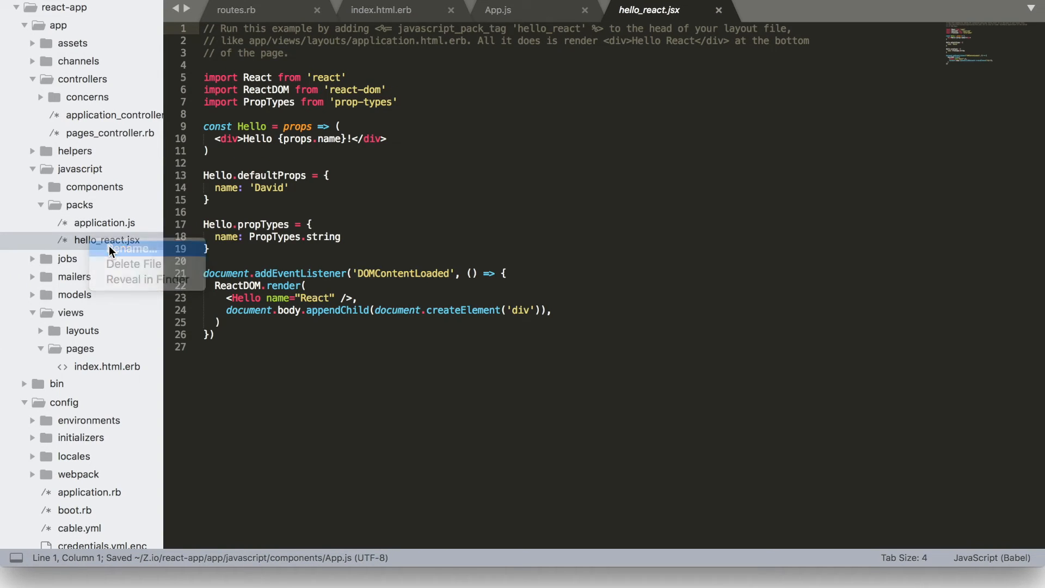
Rename the pack to index.js, drop PropTypes, import App from '../components/App' and render <App/> instead of Hello.
click(131, 248)
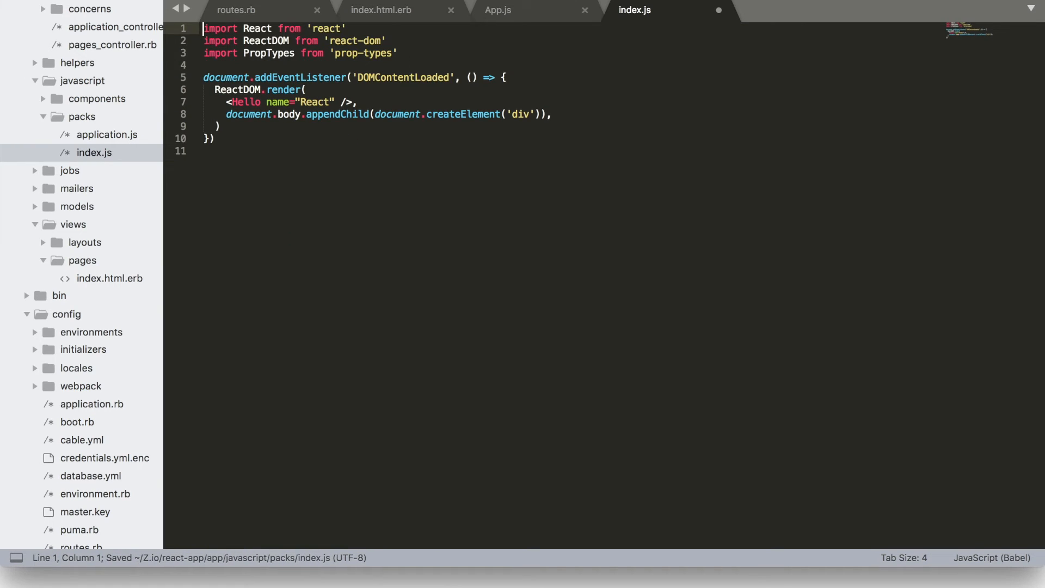
drag(203, 40, 398, 53)
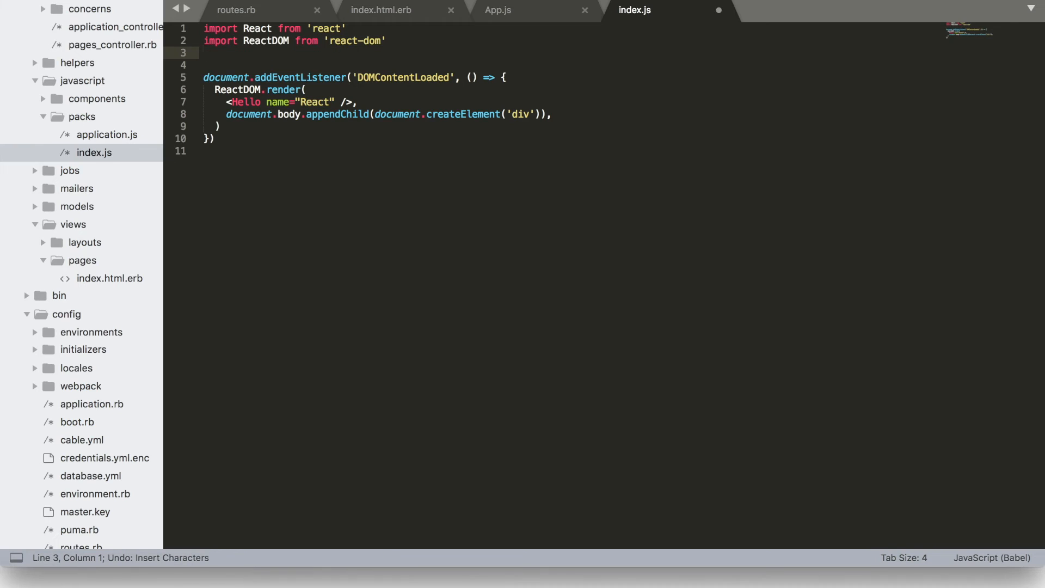
text(import)
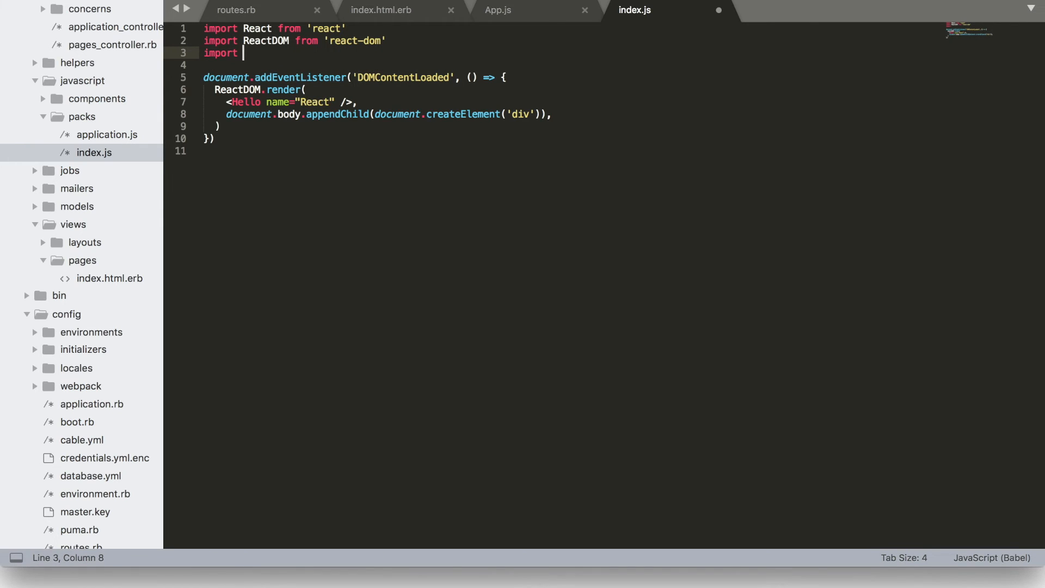
text(App from ')
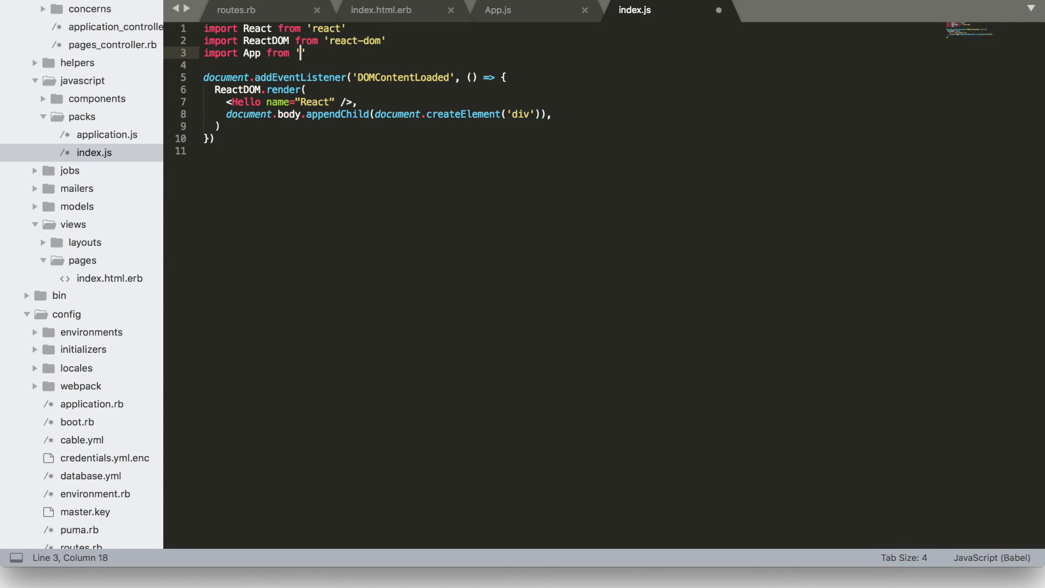
text(../c)
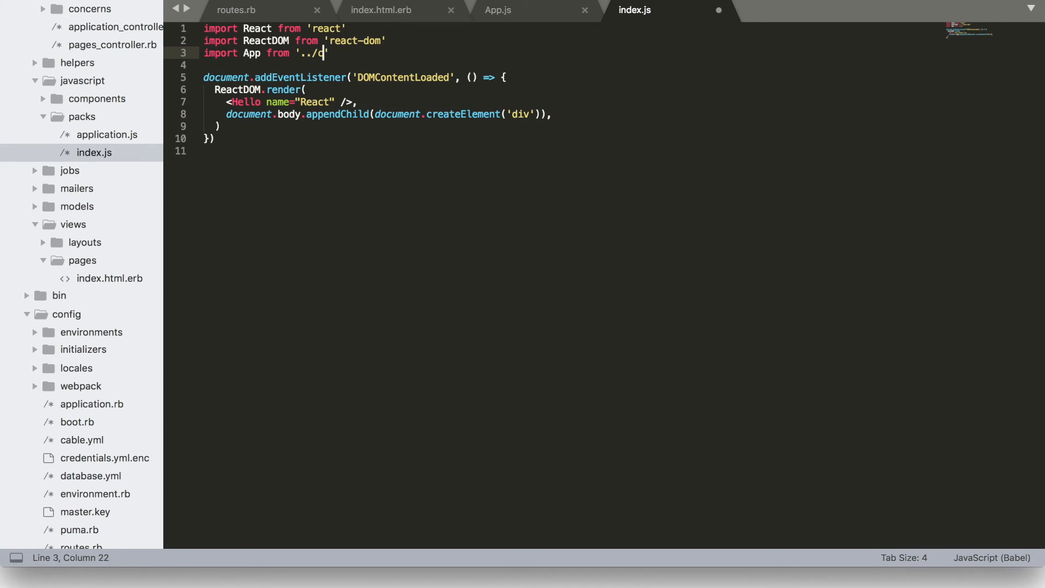
text(omponents/App)
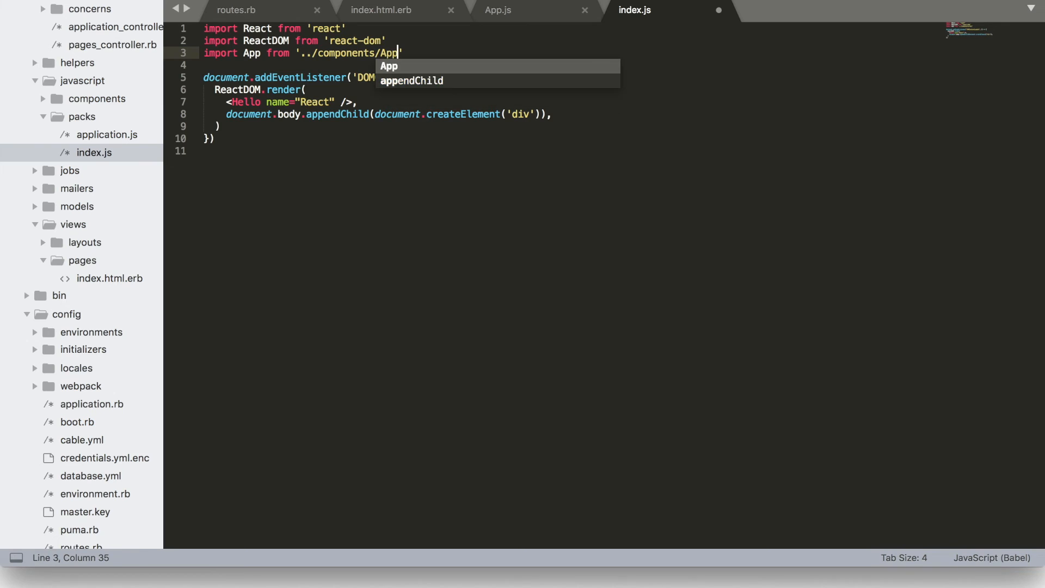
key(Escape)
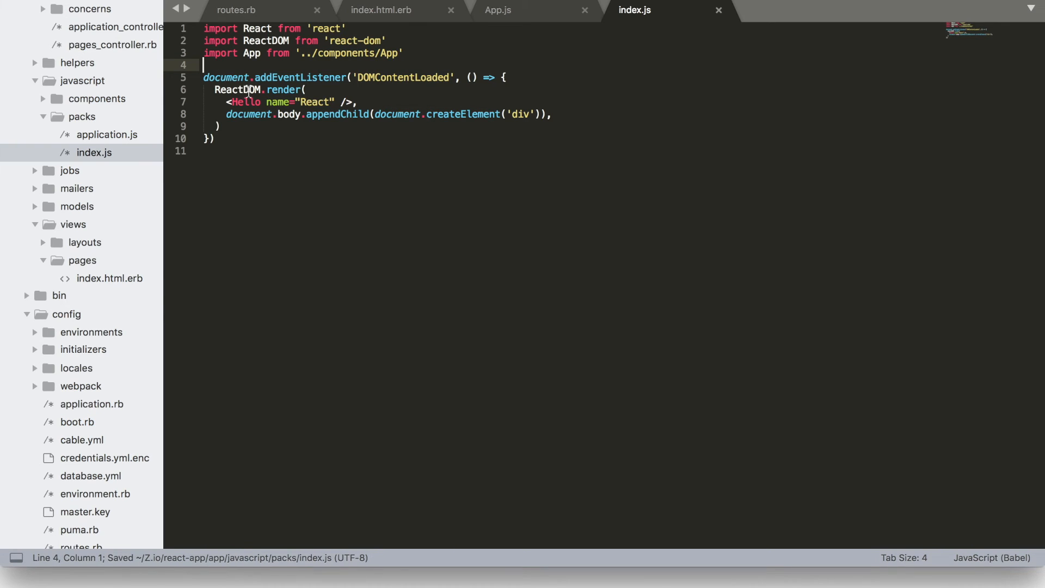
drag(226, 102, 339, 103)
text(<App)
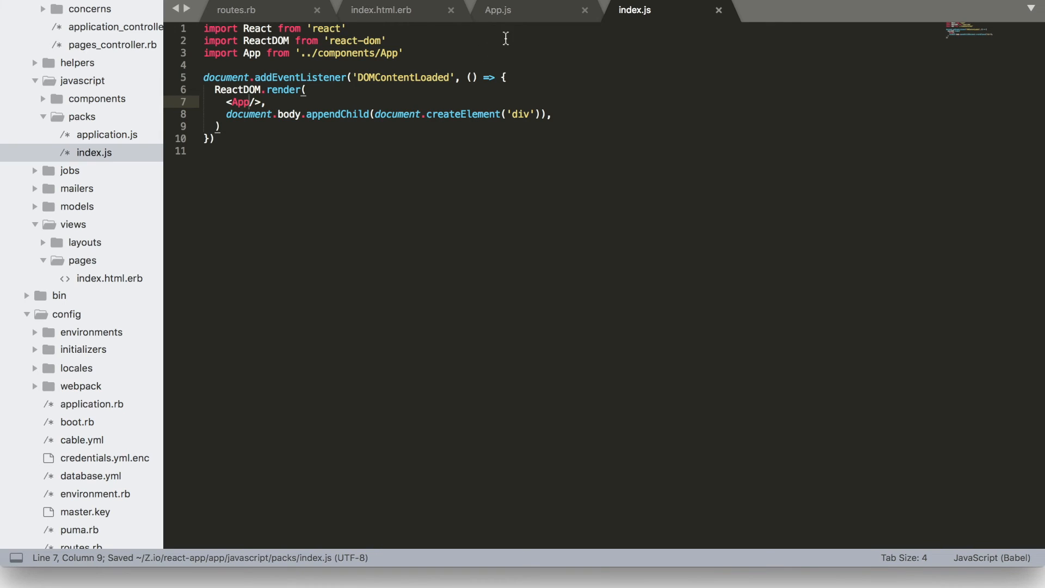
mouse_move(384, 15)
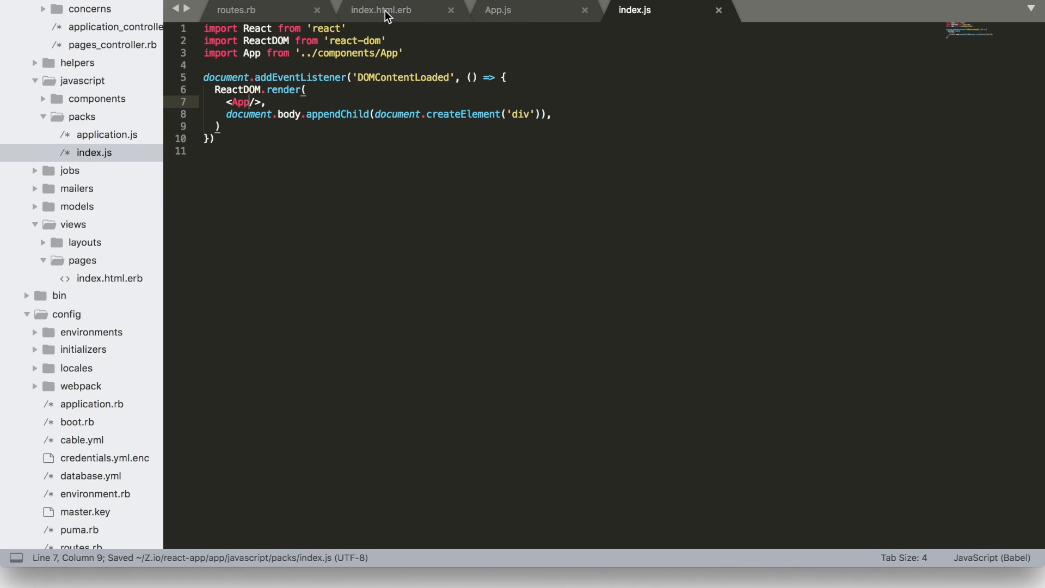
Point the index view's javascript_pack_tag at 'index' instead of 'hello_react' and save.
click(388, 10)
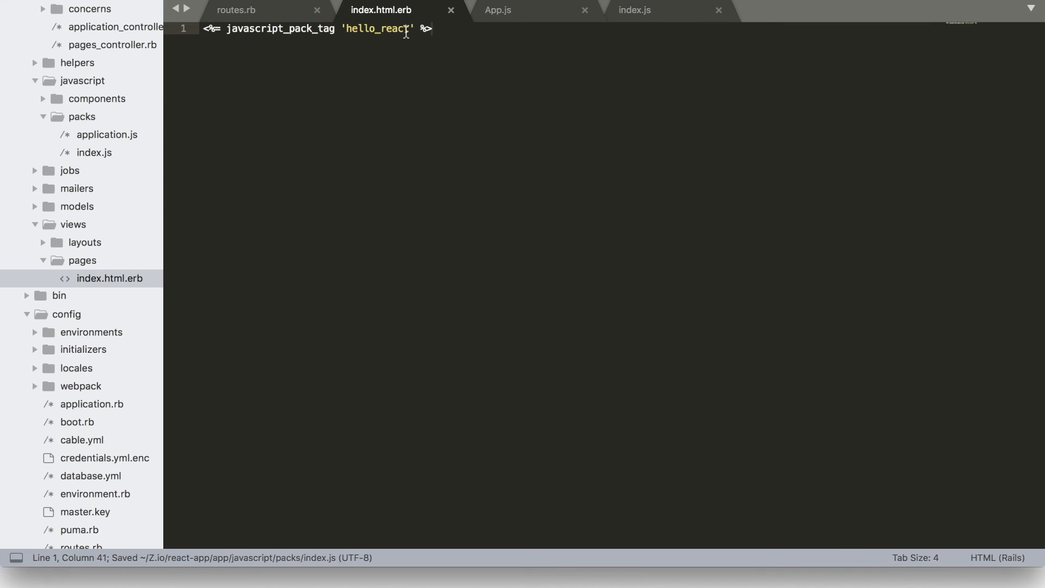
double_click(379, 28)
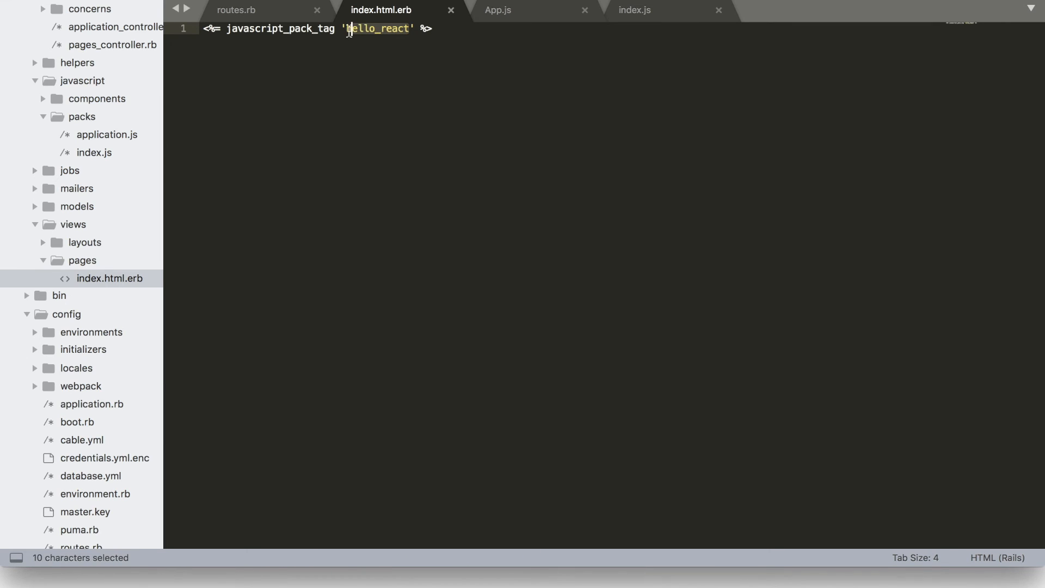
text(index)
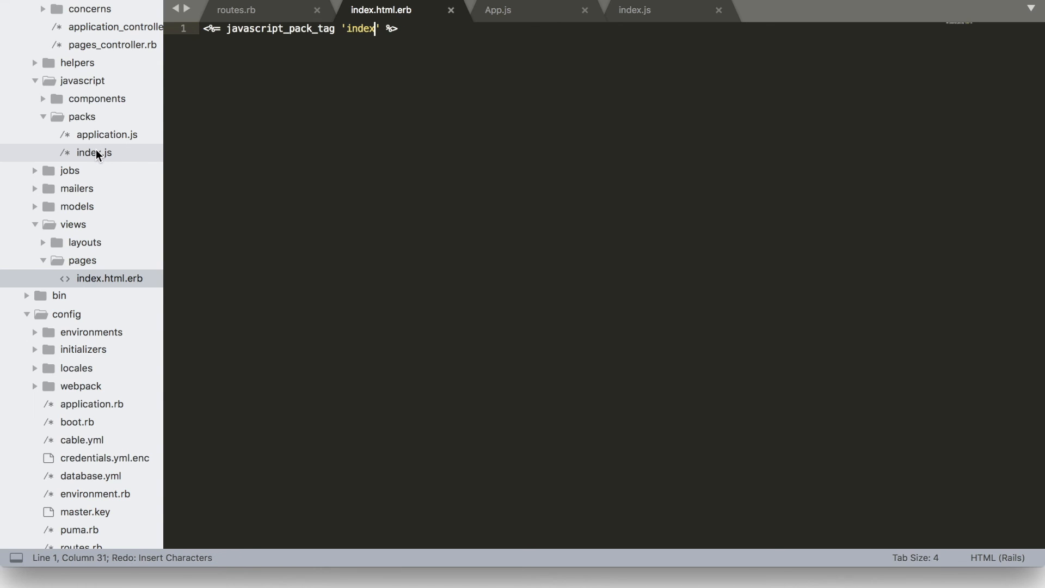
key(cmd+s)
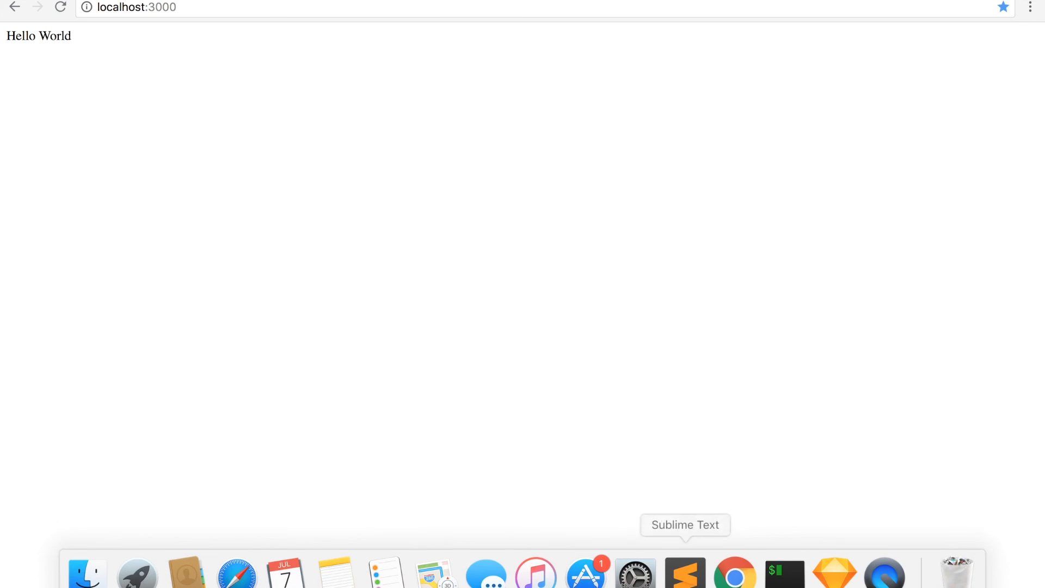
Return from Chrome's Hello World page to Sublime Text and show App.js.
click(684, 575)
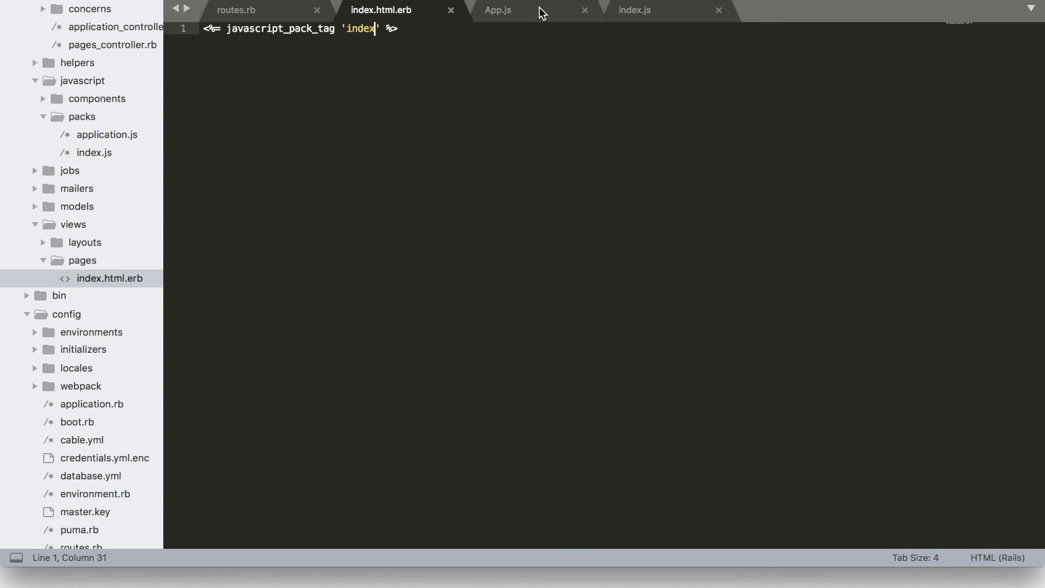
click(498, 10)
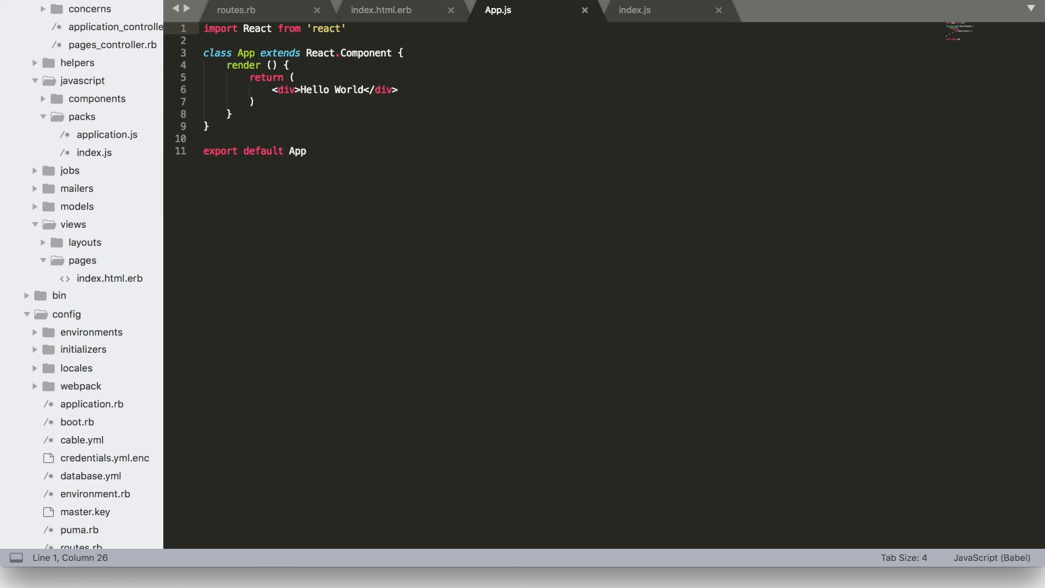